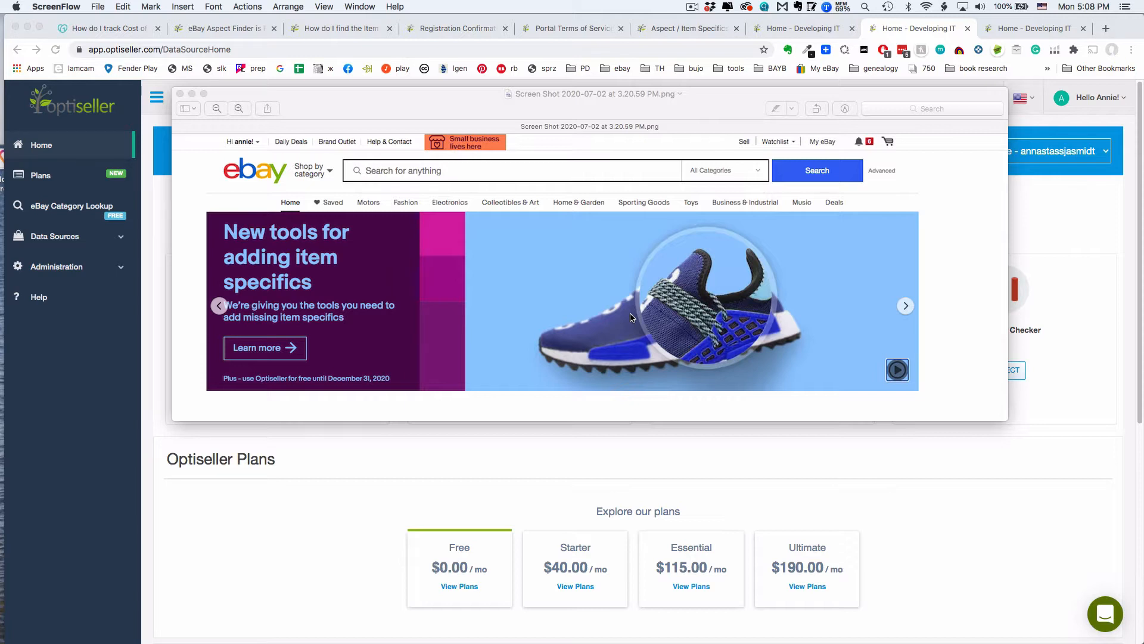
pyautogui.moveTo(272, 363)
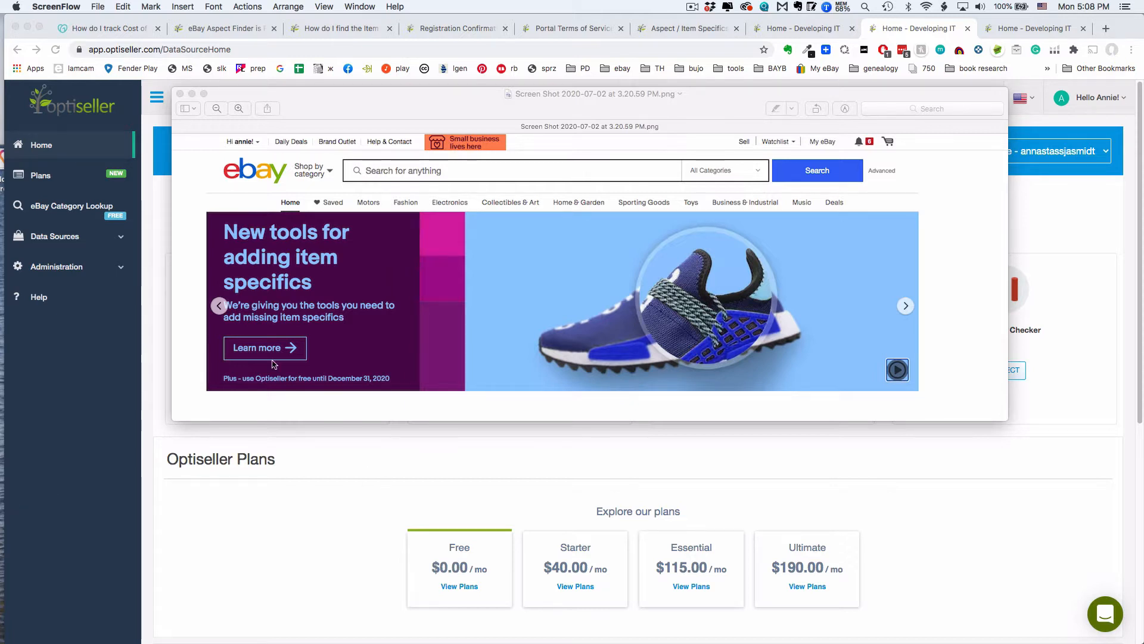
pyautogui.moveTo(407, 385)
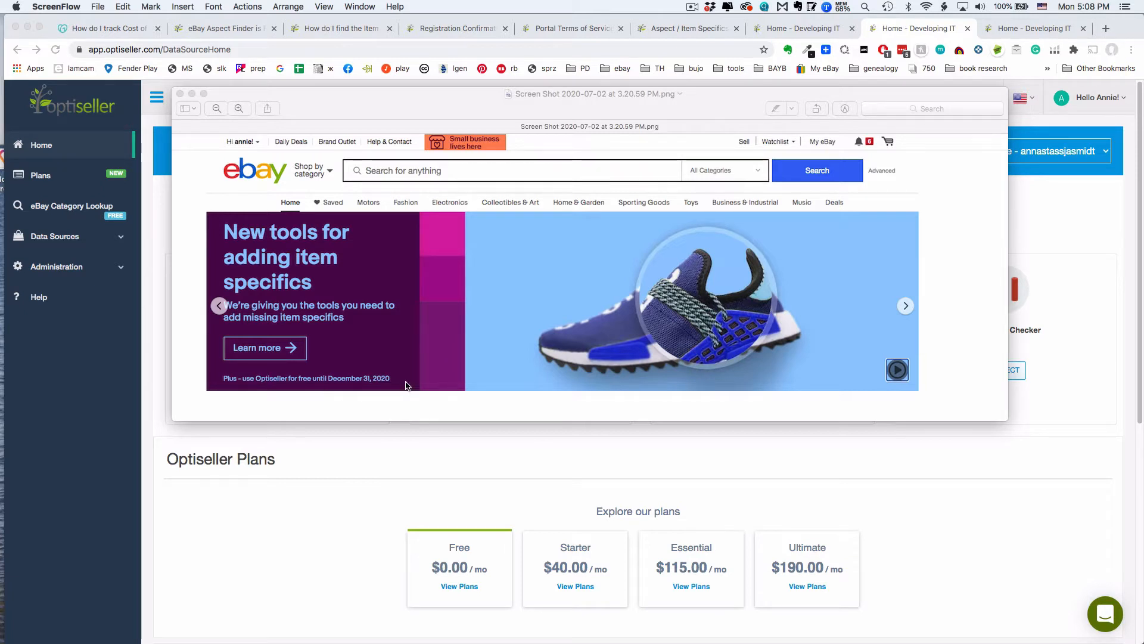
pyautogui.moveTo(381, 398)
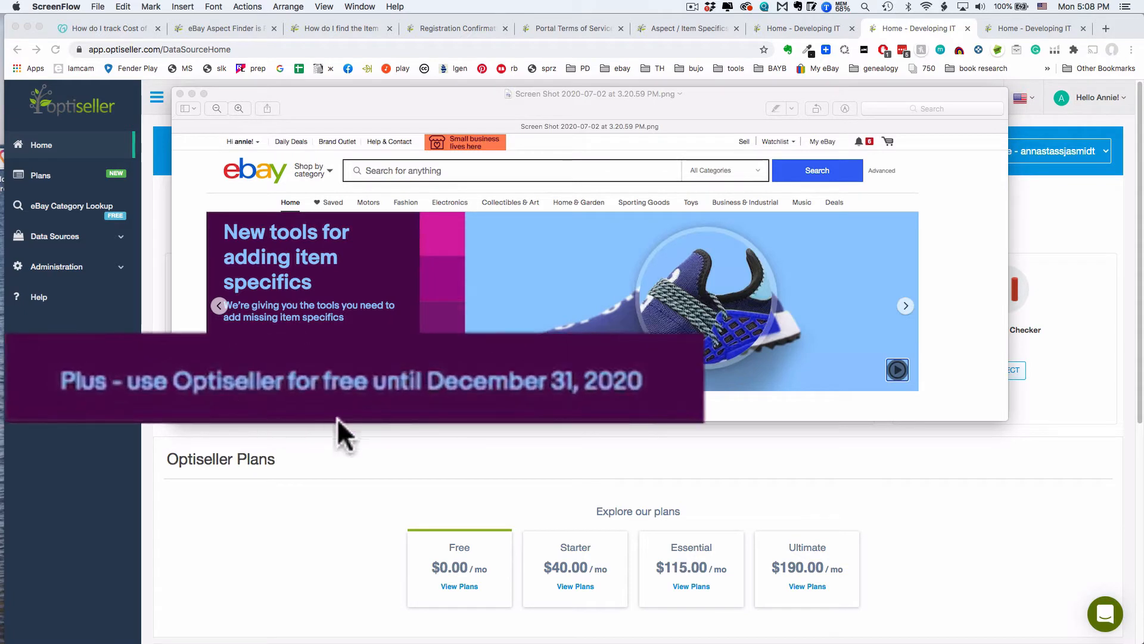
pyautogui.moveTo(617, 429)
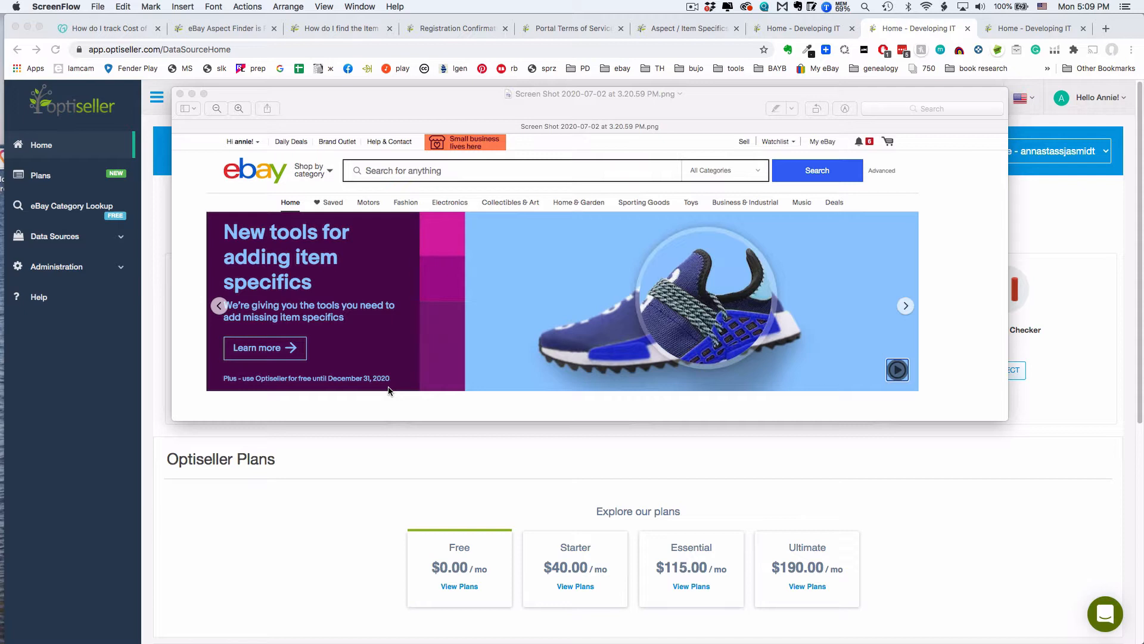
pyautogui.moveTo(295, 299)
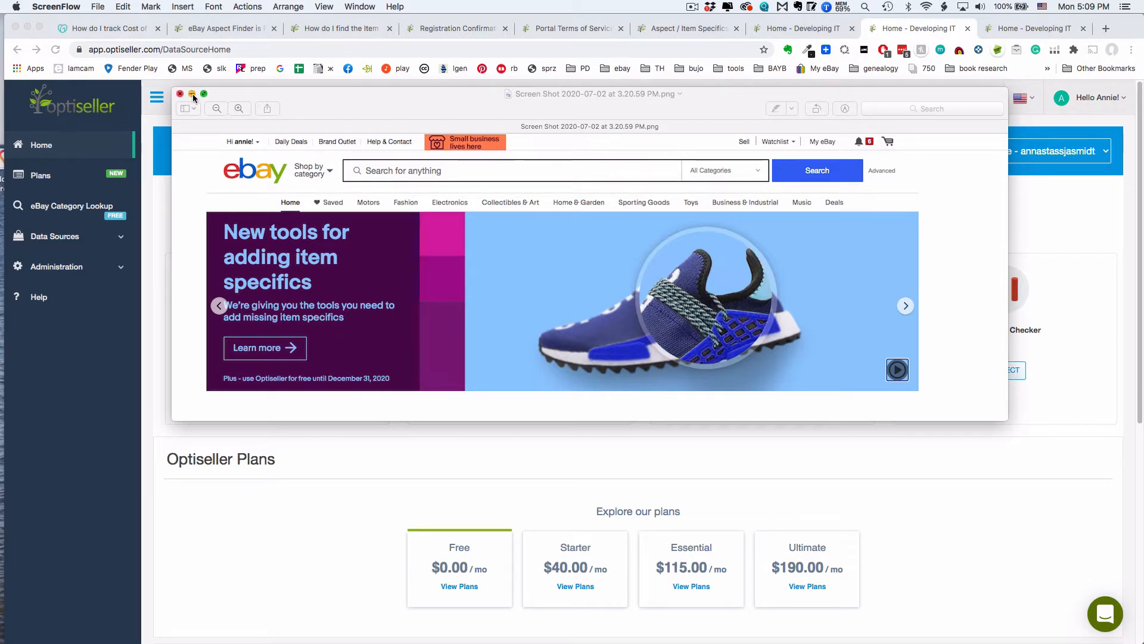
# - Dismiss the eBay announcement preview and open the Aspect Finder+ history page
pyautogui.click(181, 94)
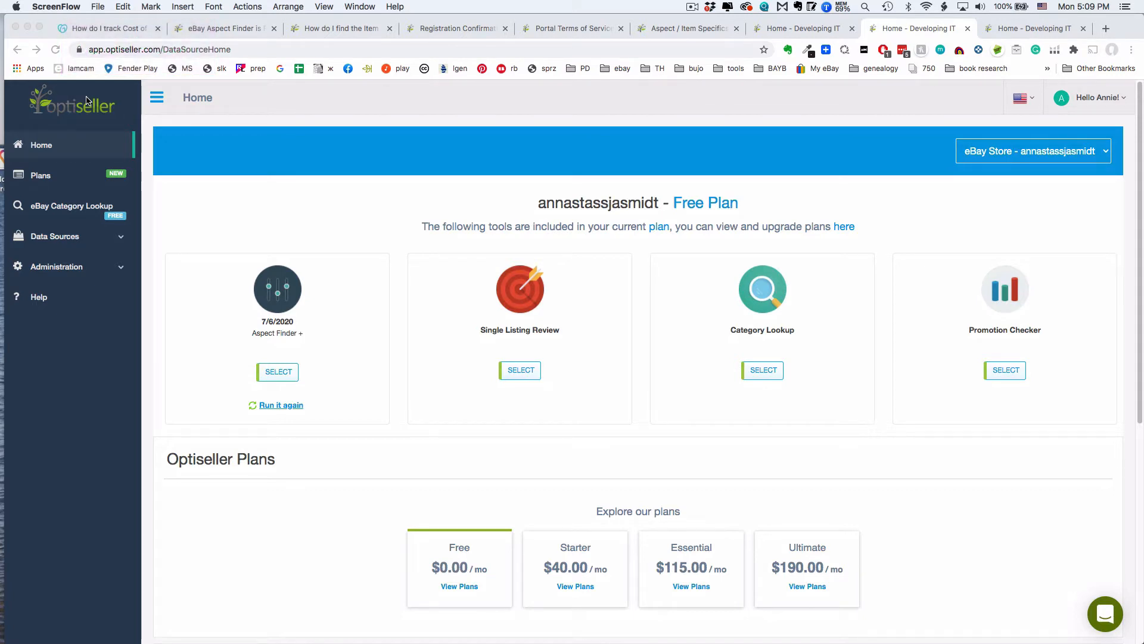
pyautogui.moveTo(58, 104)
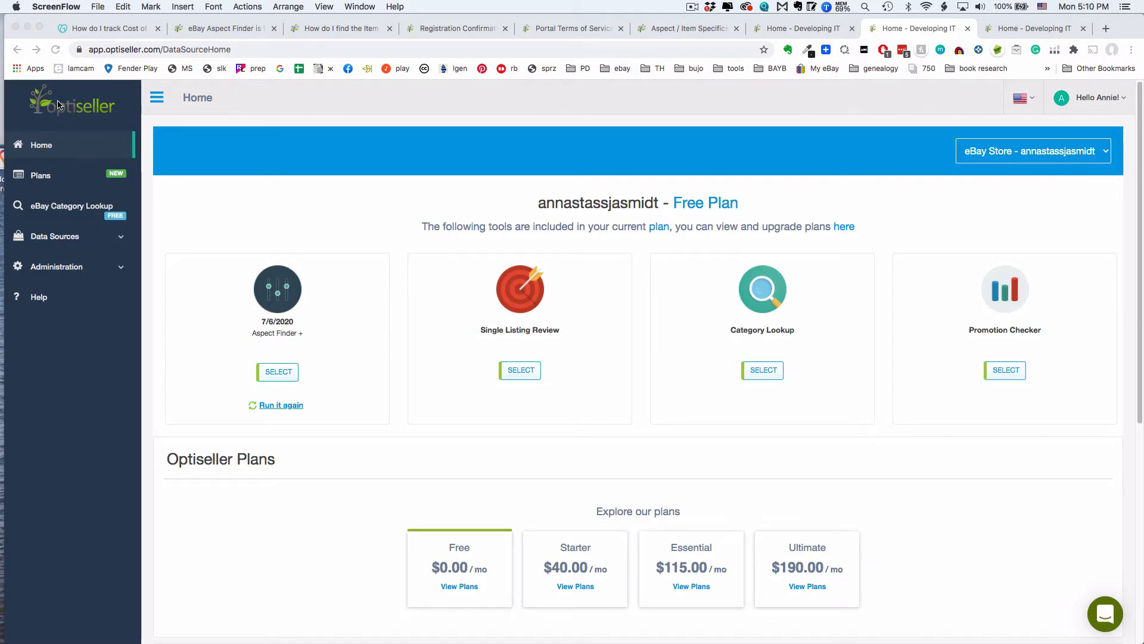
pyautogui.moveTo(172, 106)
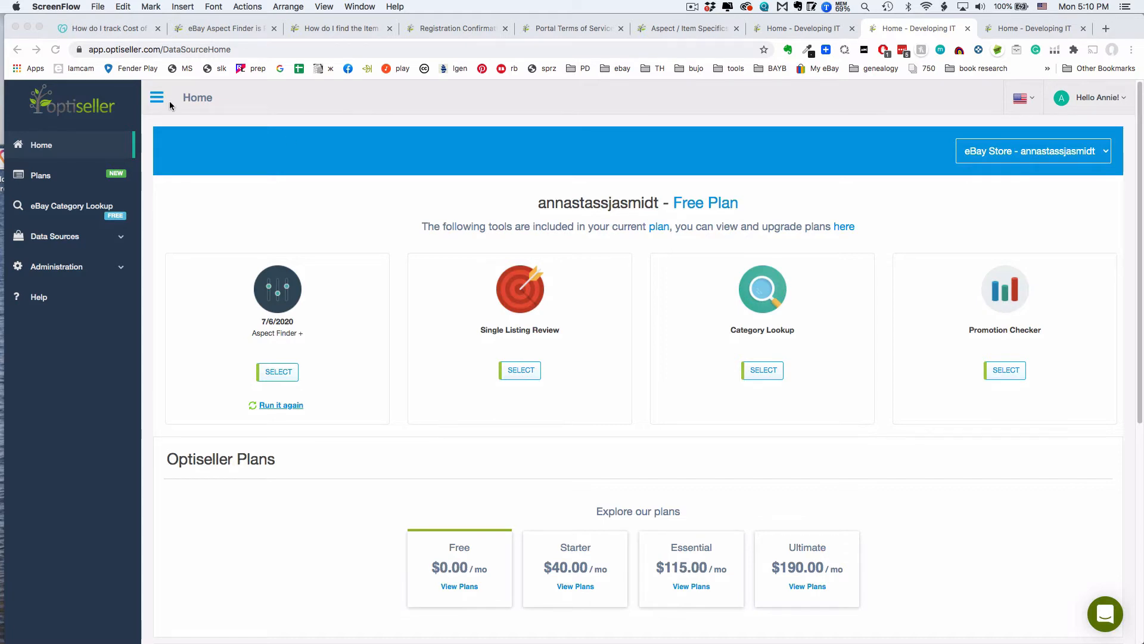
pyautogui.moveTo(299, 378)
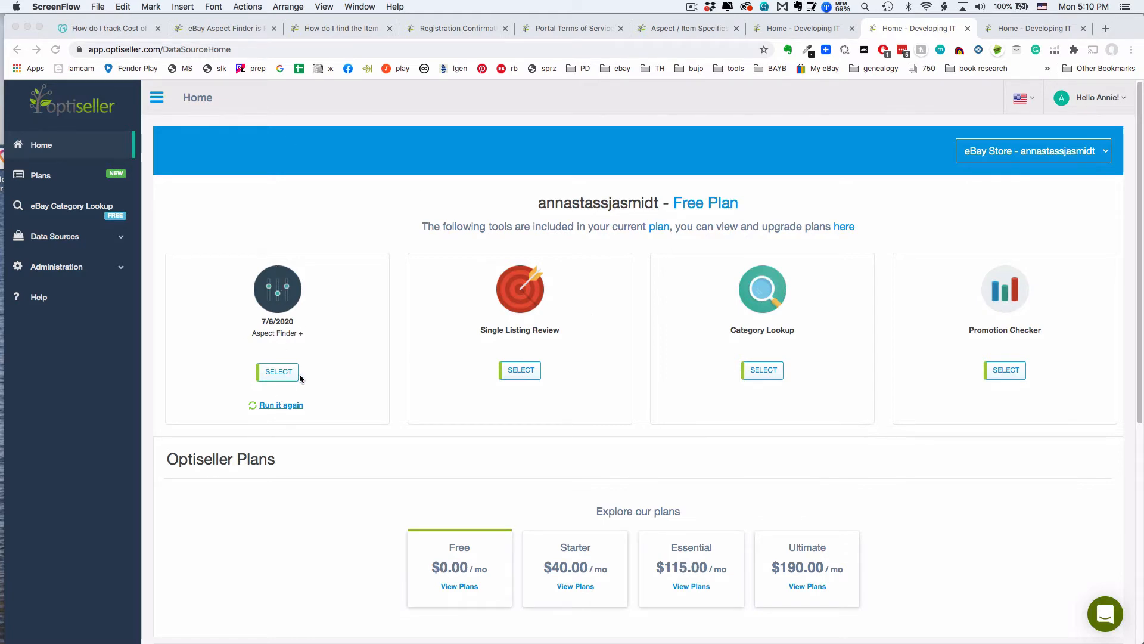
pyautogui.click(278, 372)
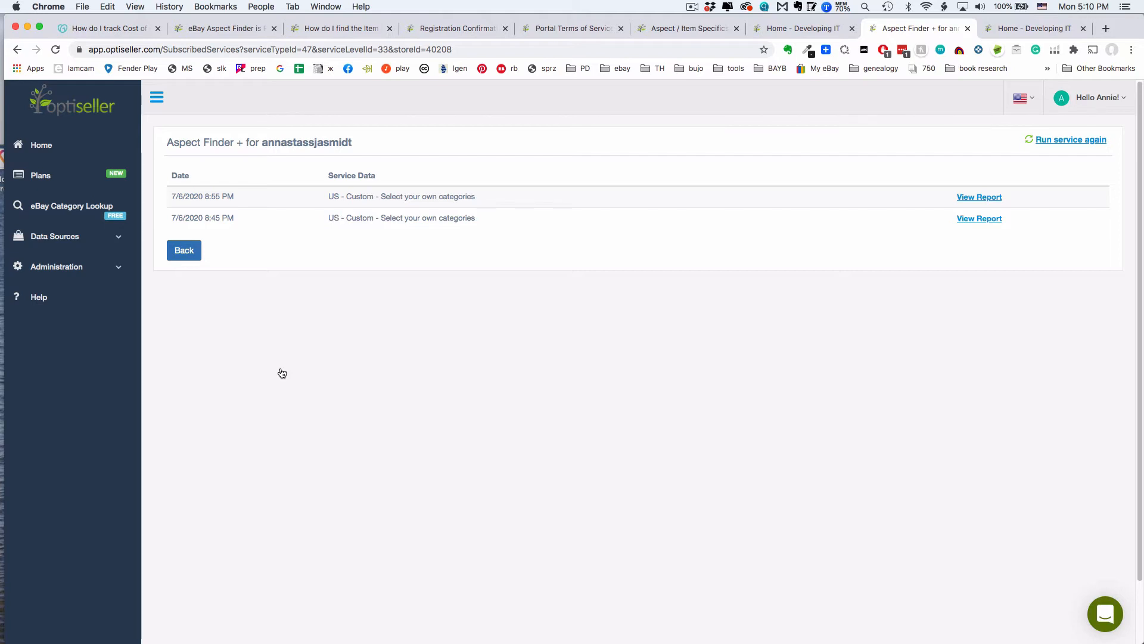
pyautogui.moveTo(1058, 116)
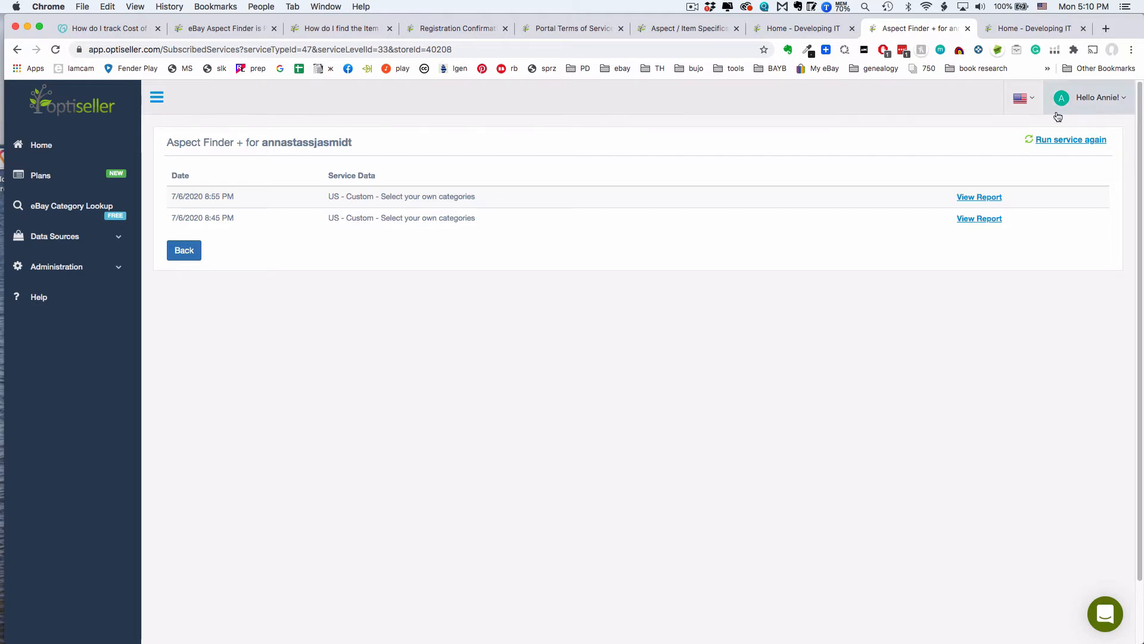
# - Start a new US run using 'Custom - Select your own categories'
pyautogui.click(1071, 139)
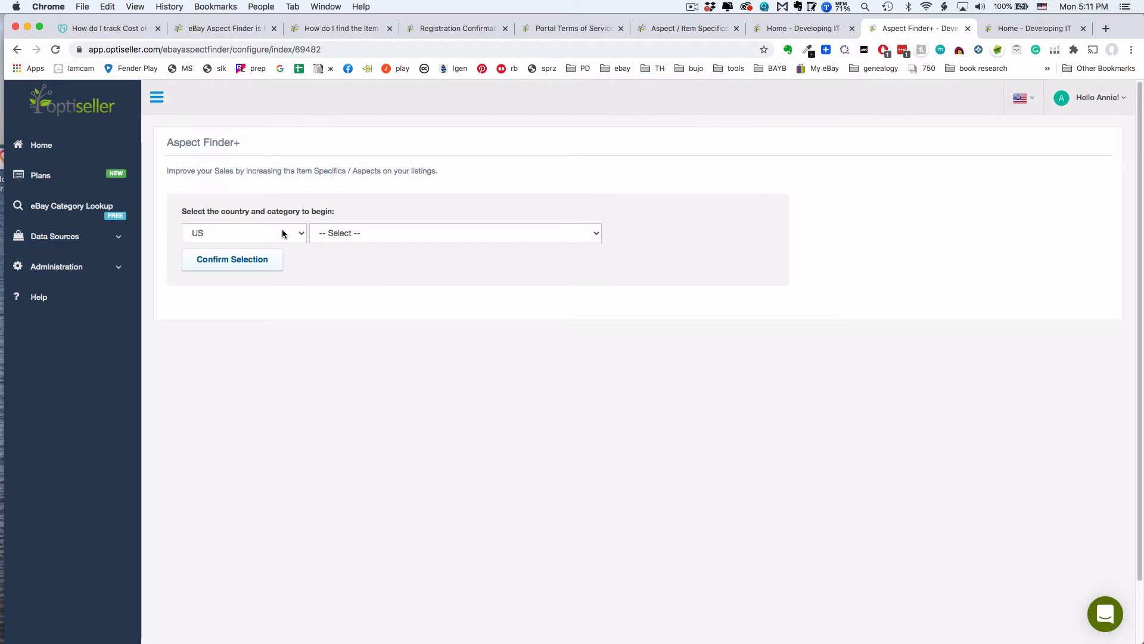
pyautogui.click(455, 233)
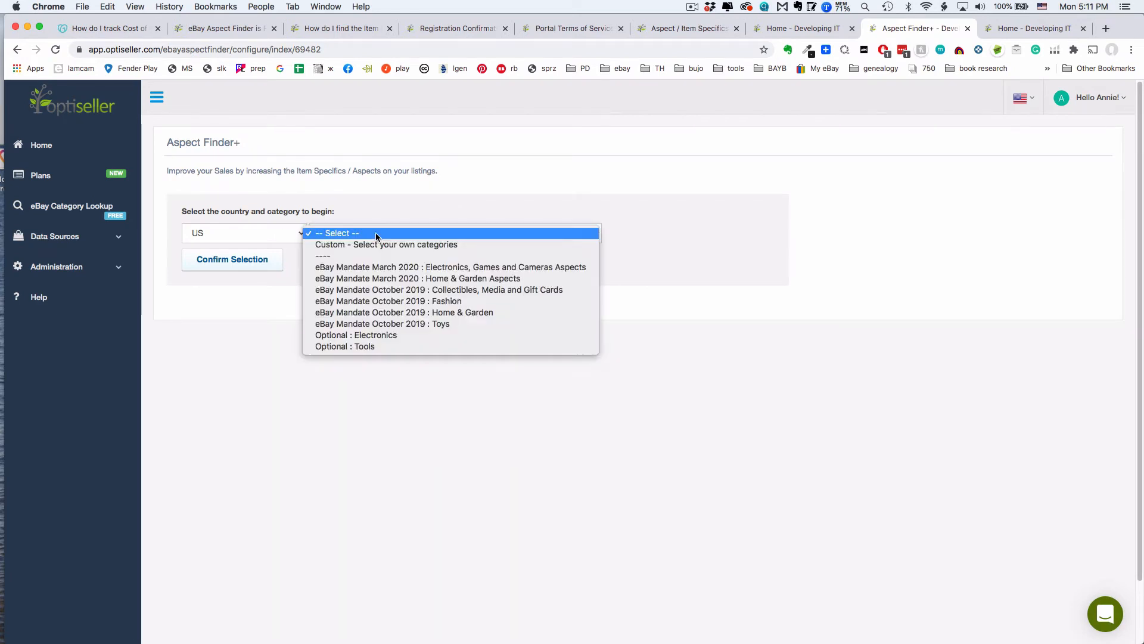
pyautogui.moveTo(503, 267)
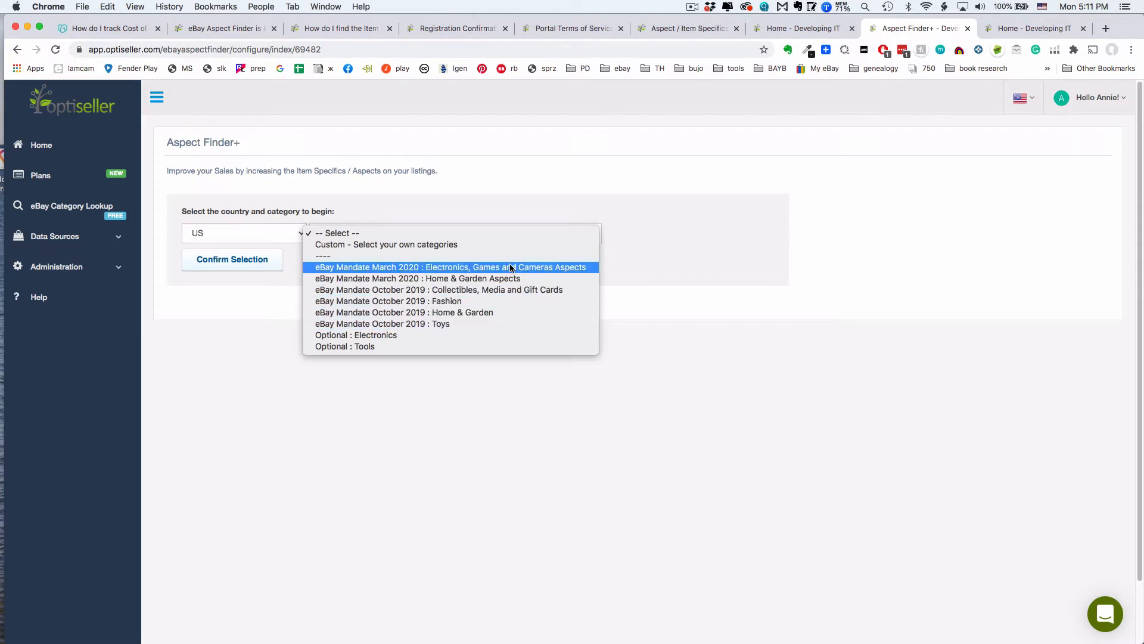
pyautogui.moveTo(516, 255)
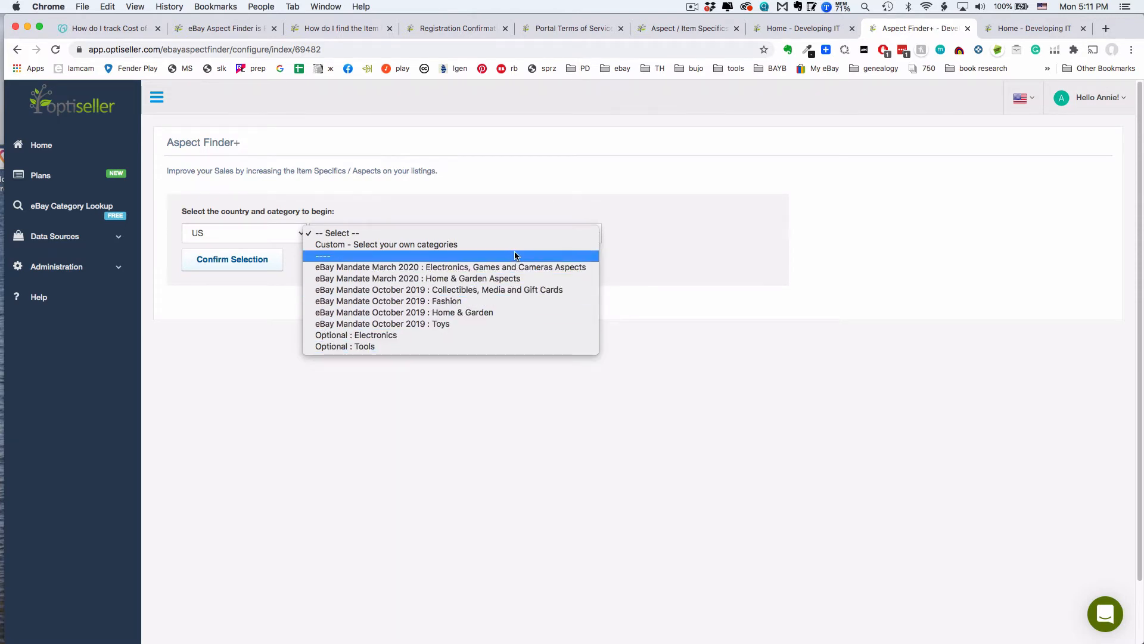
pyautogui.moveTo(558, 244)
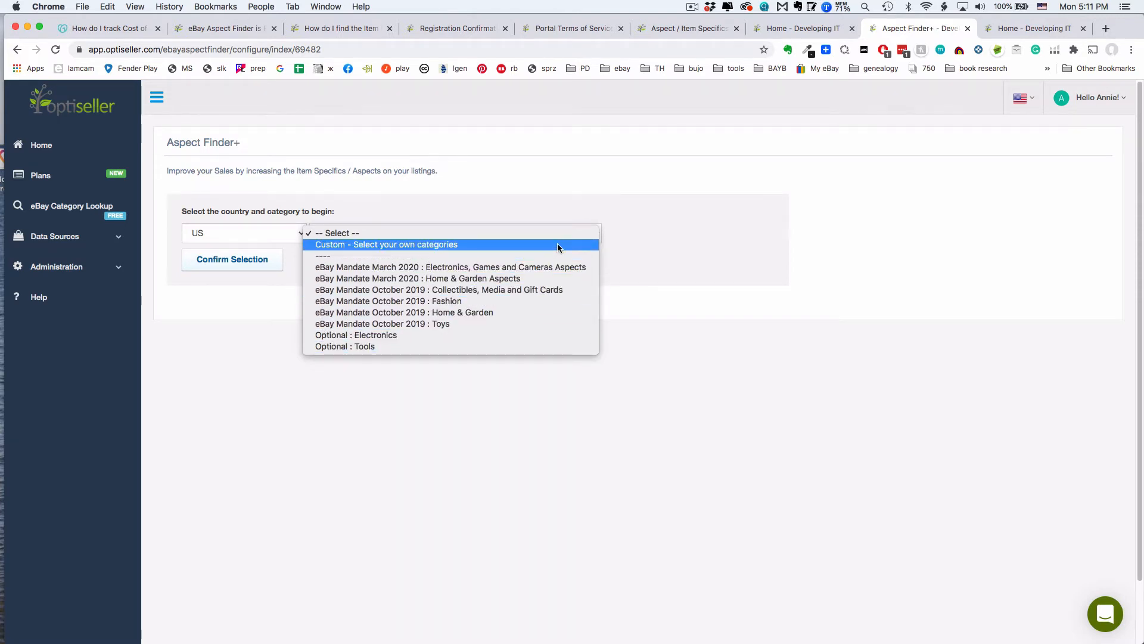
pyautogui.moveTo(562, 250)
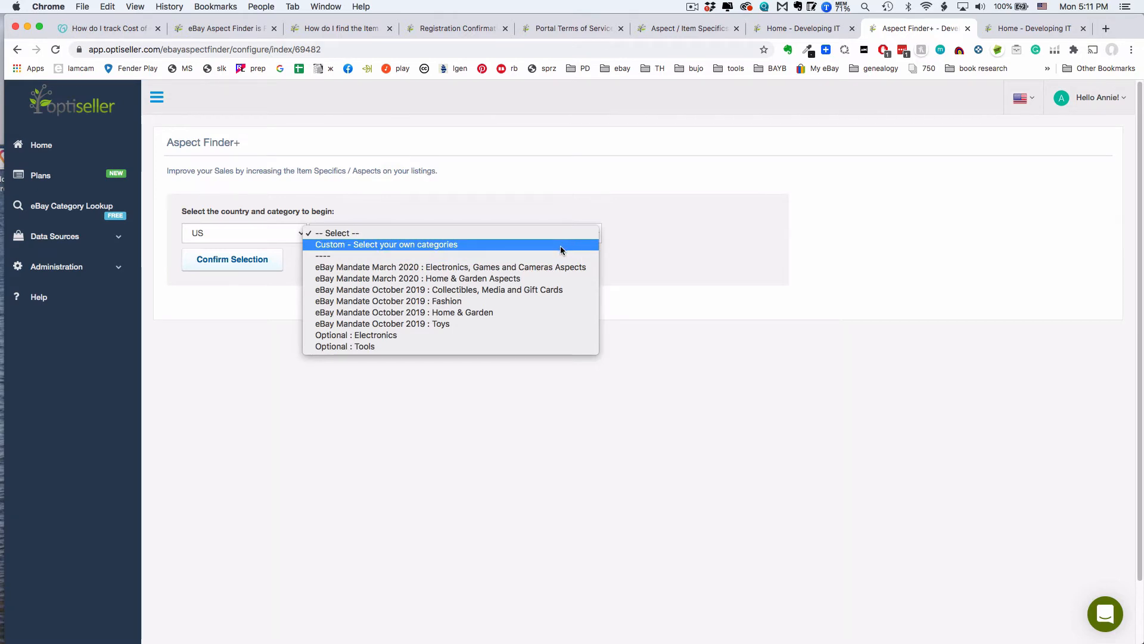
pyautogui.moveTo(565, 267)
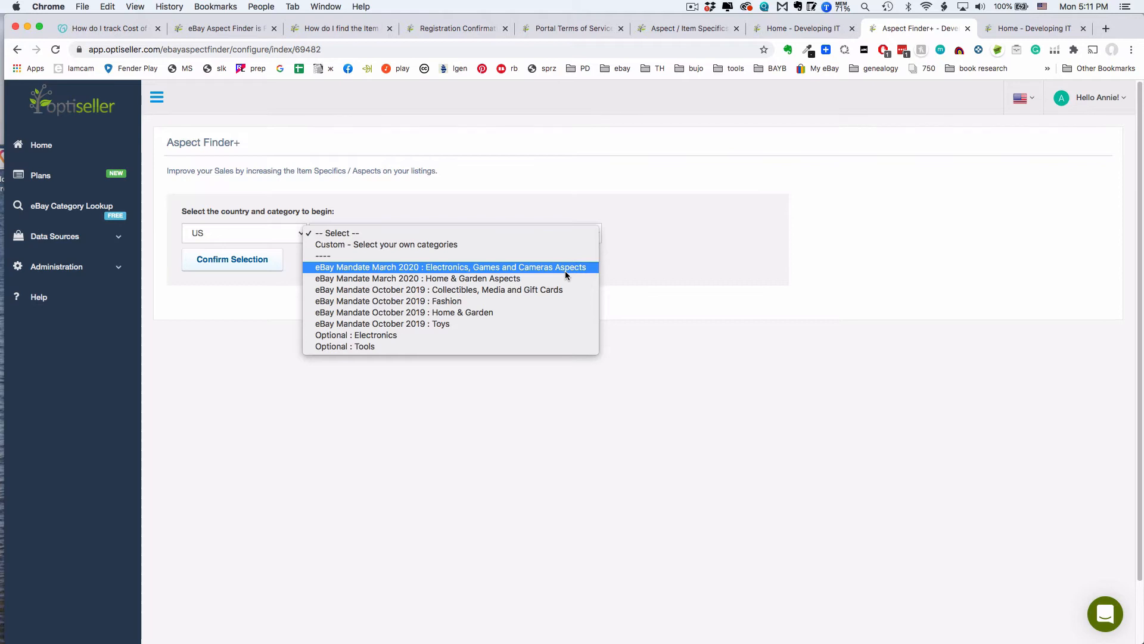
pyautogui.moveTo(559, 293)
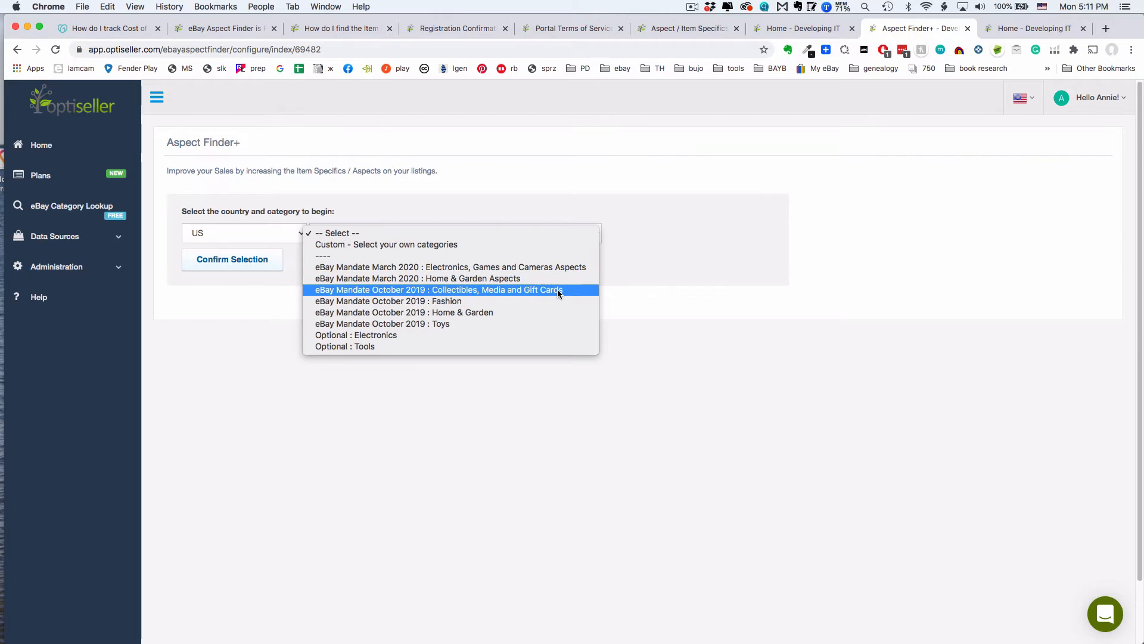
pyautogui.moveTo(569, 296)
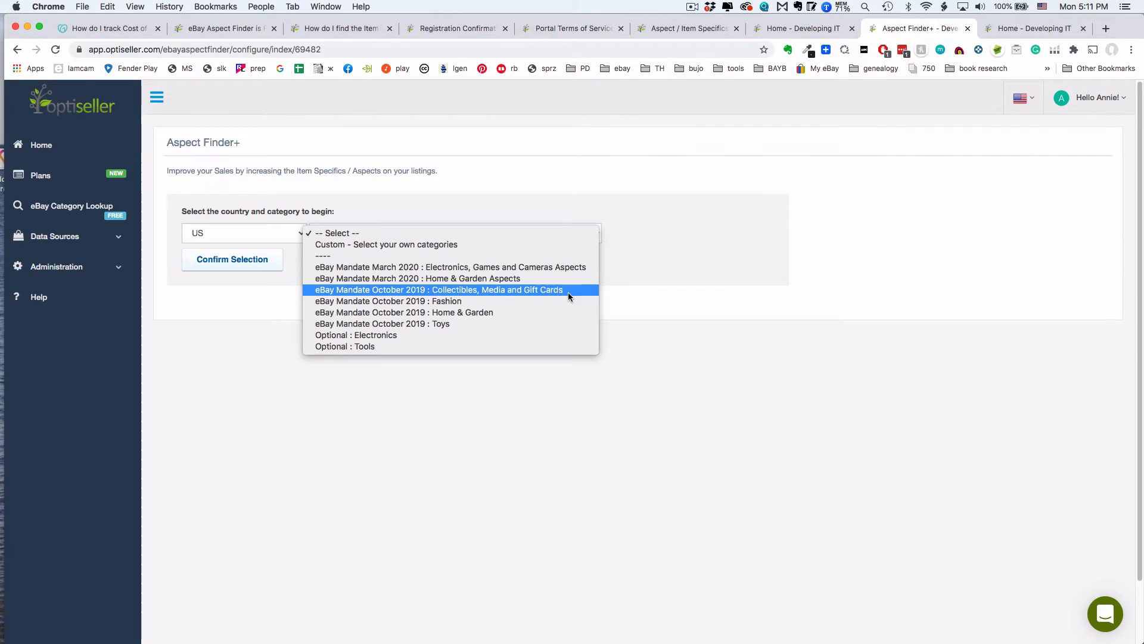
pyautogui.moveTo(563, 312)
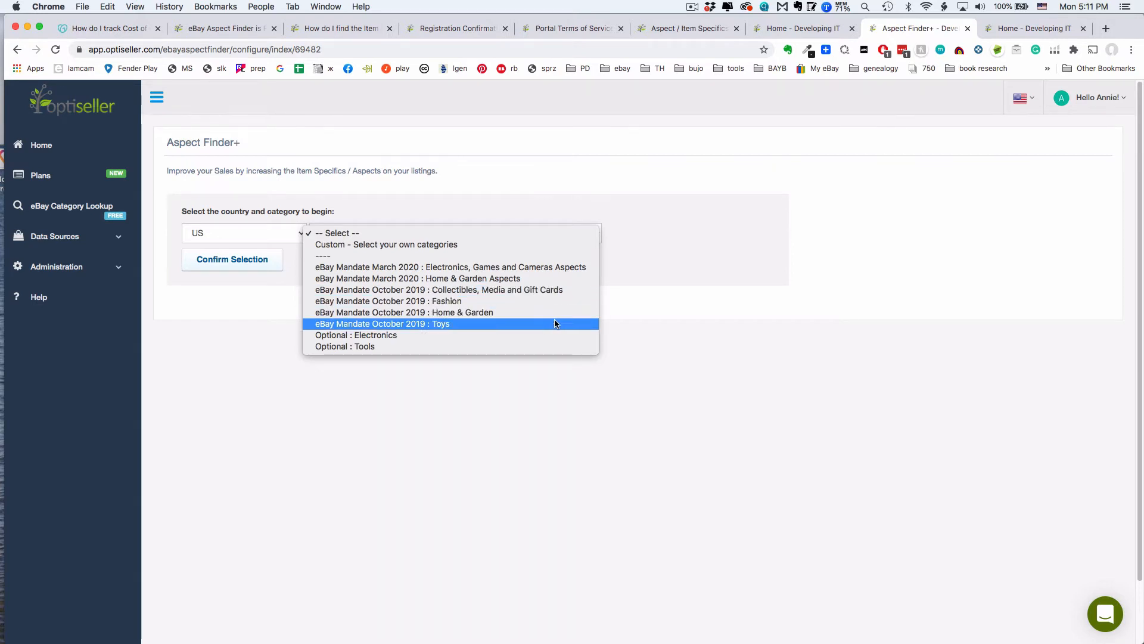
pyautogui.moveTo(540, 244)
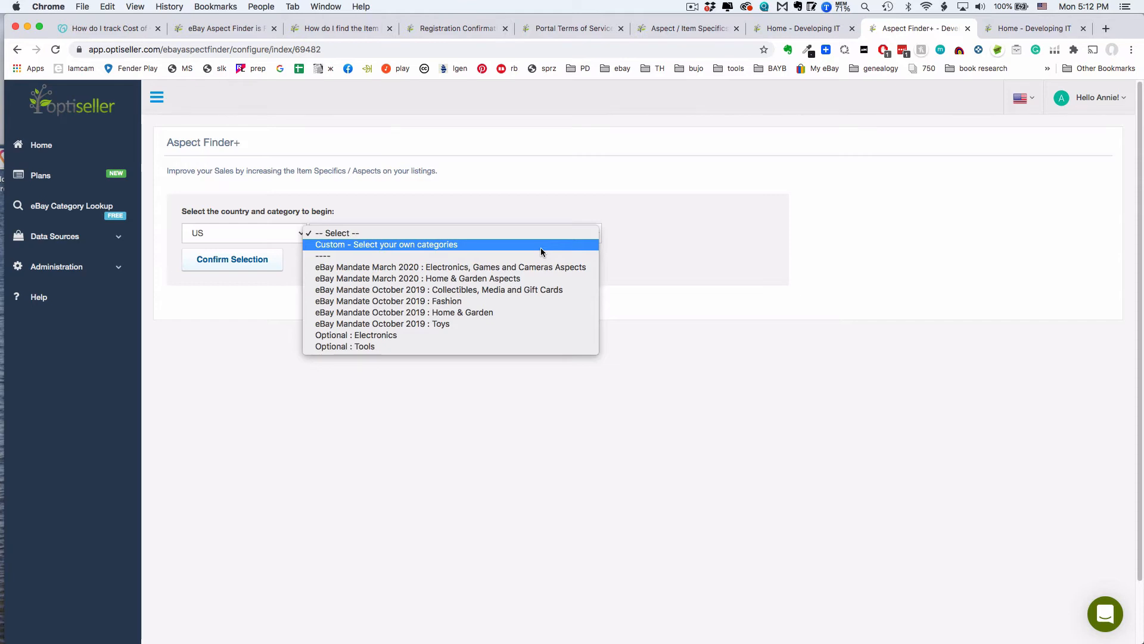
pyautogui.click(386, 244)
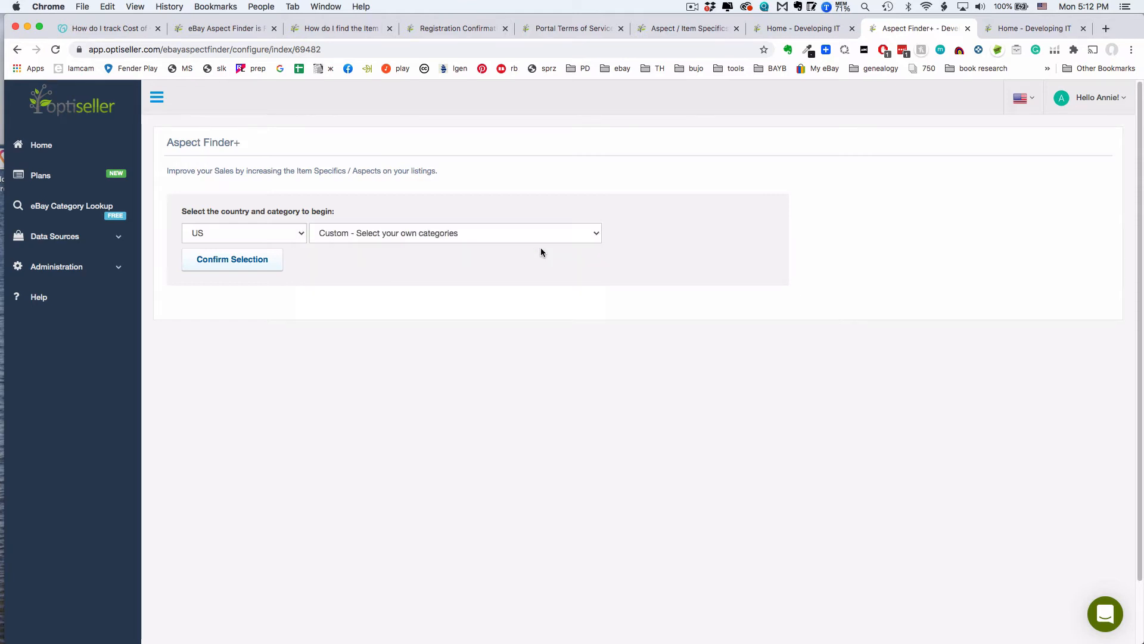
# - Add Health & Beauty as the chosen category and start the Aspect Finder+ process
pyautogui.click(232, 259)
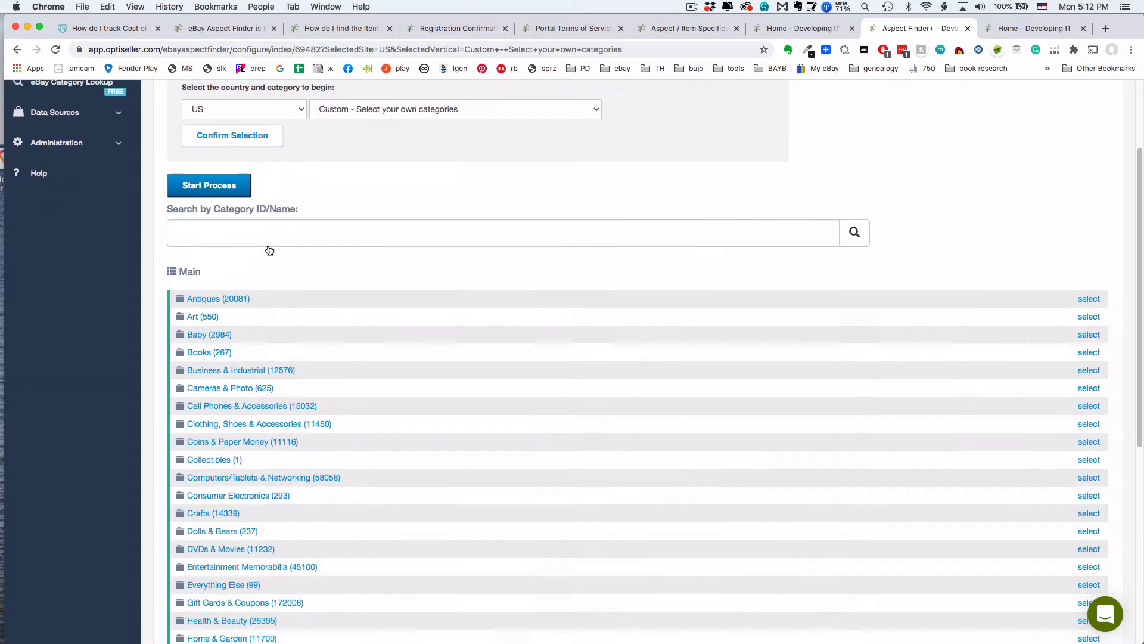
pyautogui.scroll(-3)
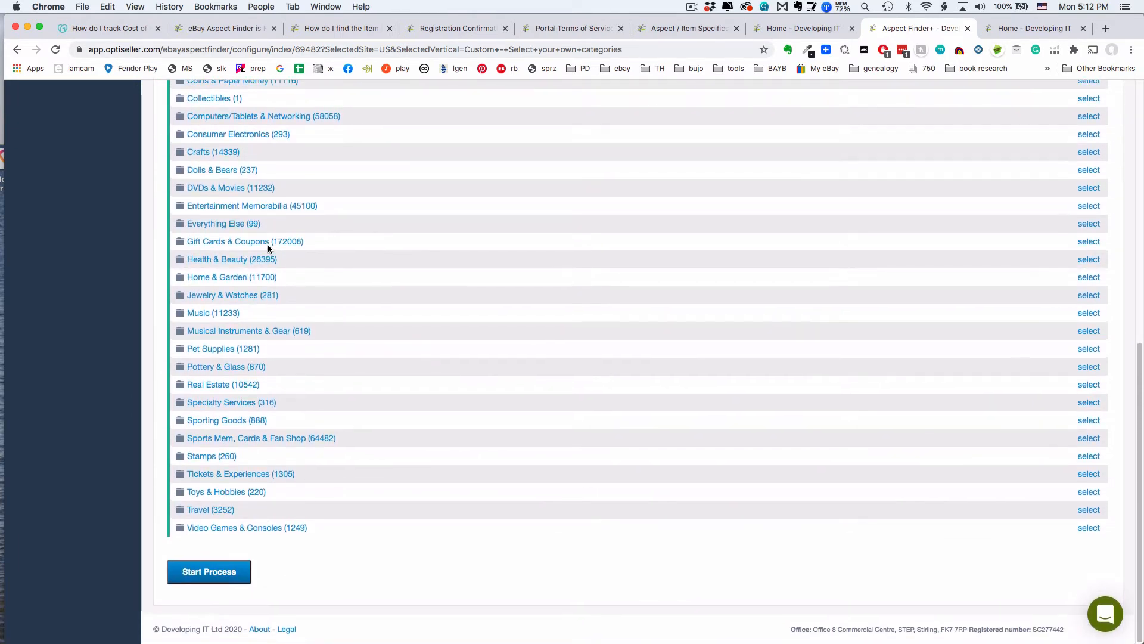
pyautogui.moveTo(480, 130)
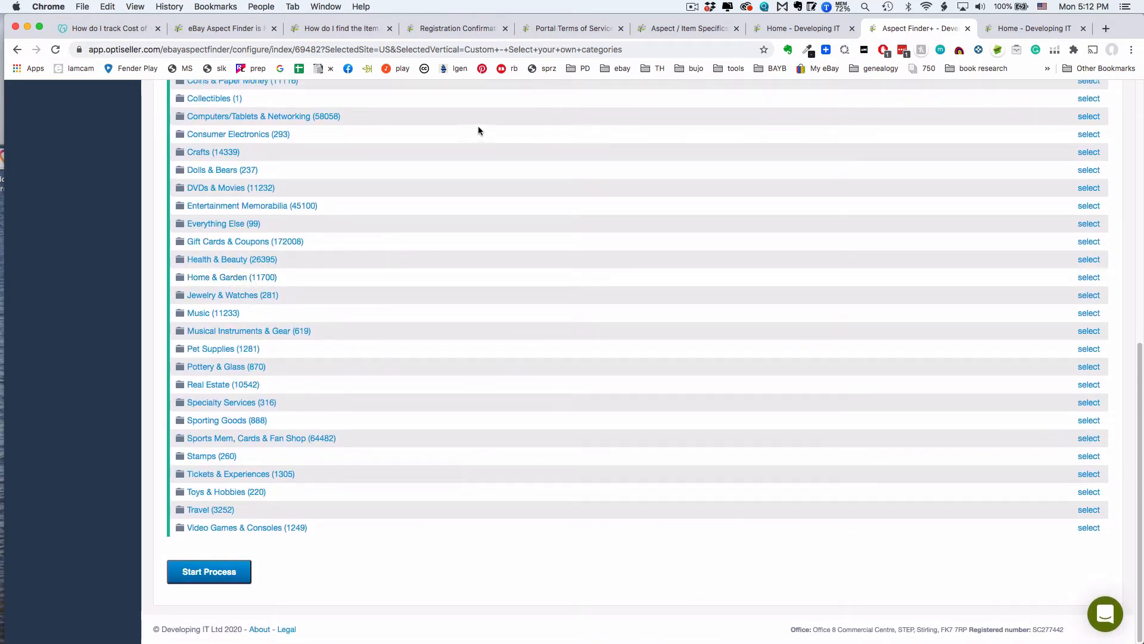
pyautogui.moveTo(387, 242)
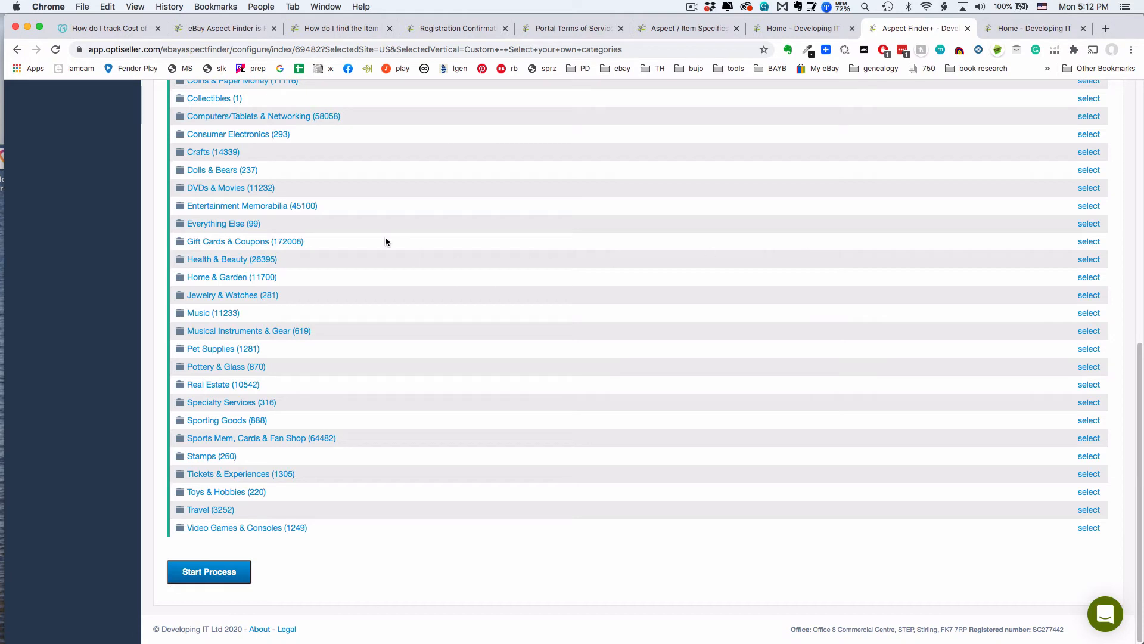
pyautogui.click(1089, 260)
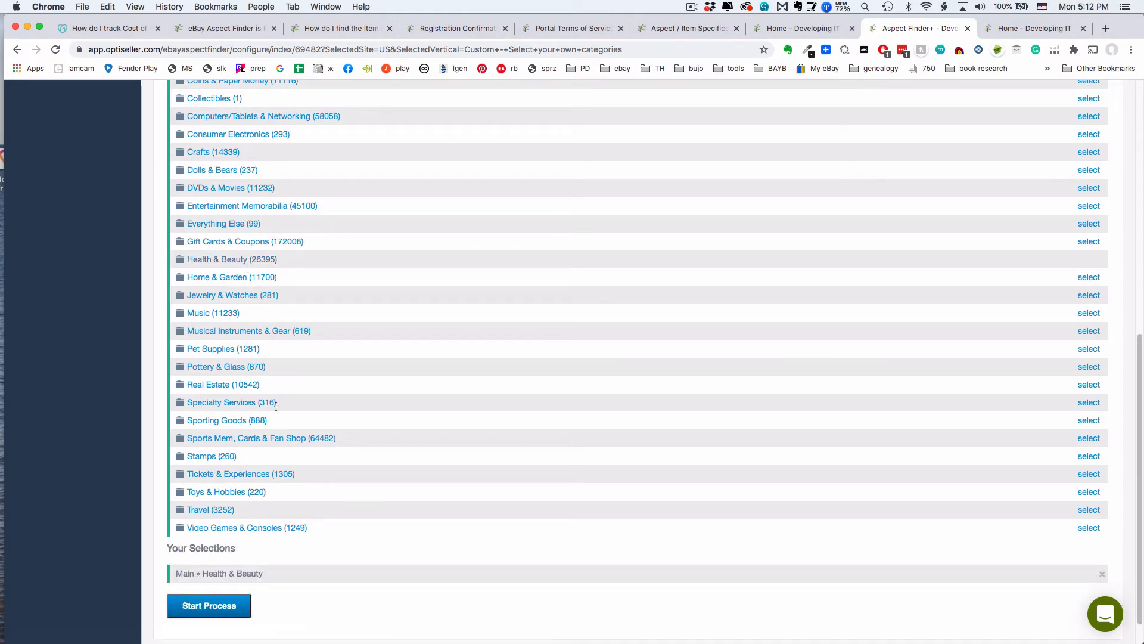
pyautogui.scroll(-3)
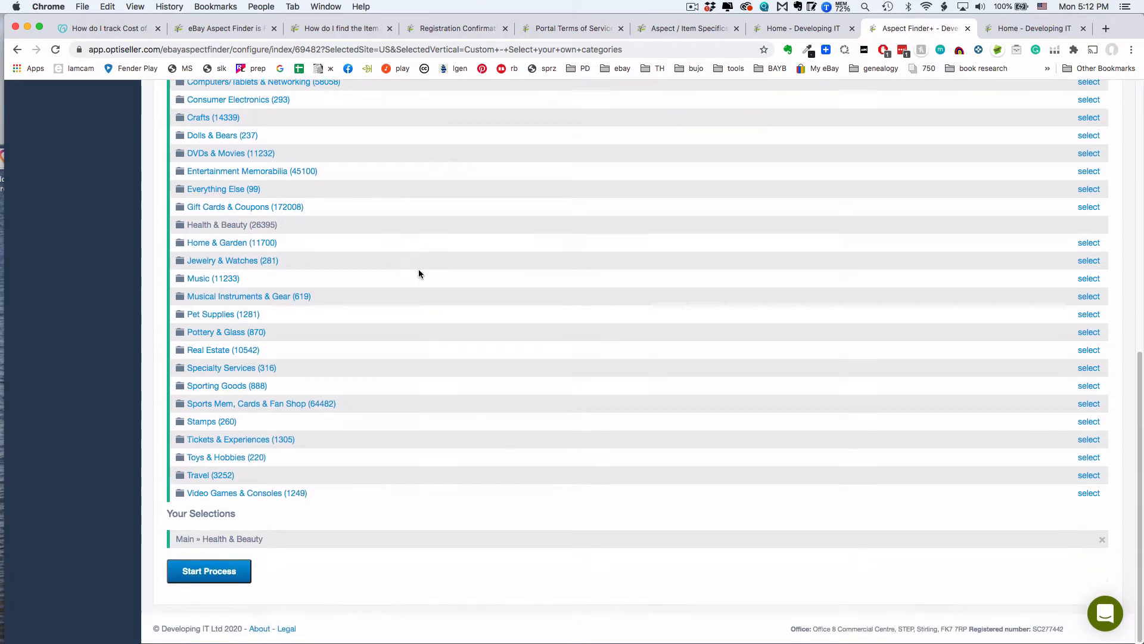
pyautogui.click(209, 571)
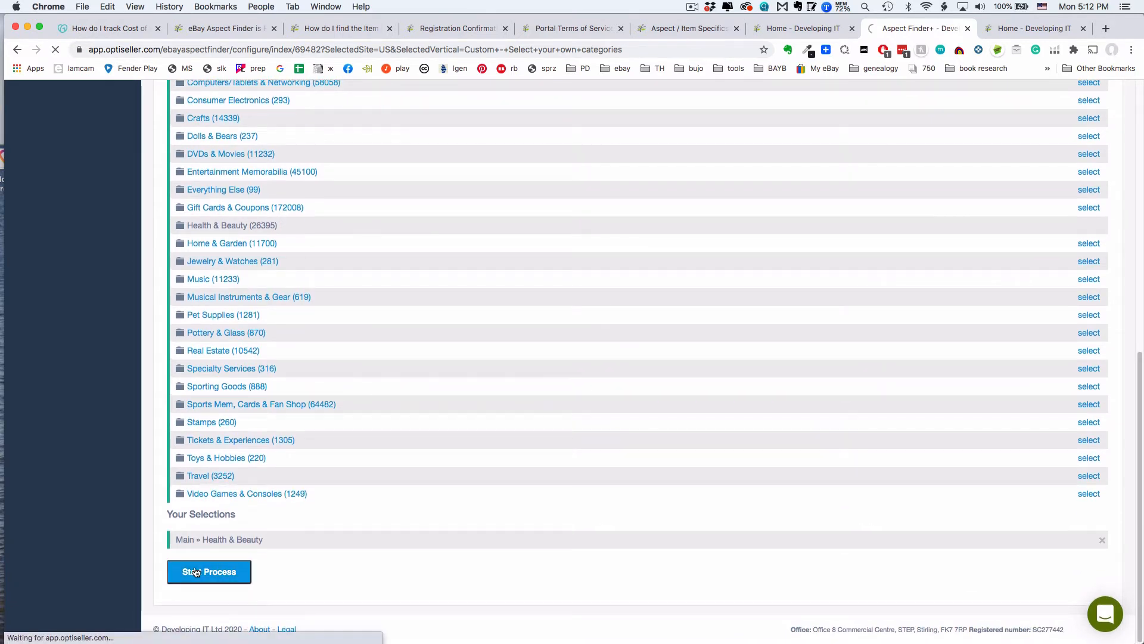
pyautogui.click(209, 572)
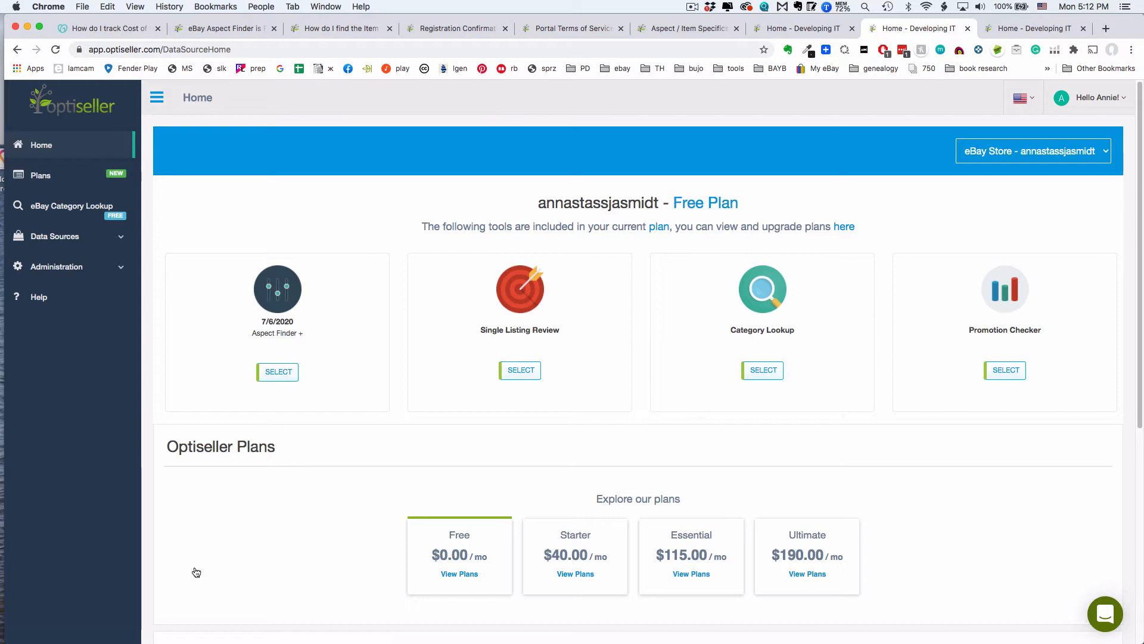
pyautogui.moveTo(657, 312)
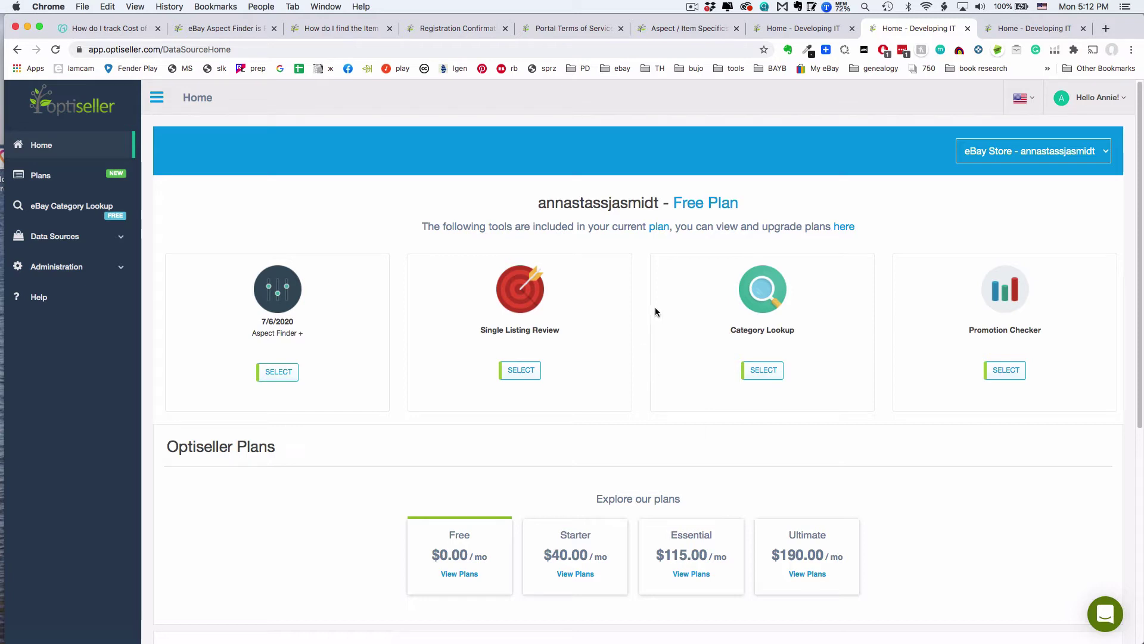
# - Open the Aspect Finder+ history from the home dashboard to see the new downloading run
pyautogui.click(277, 372)
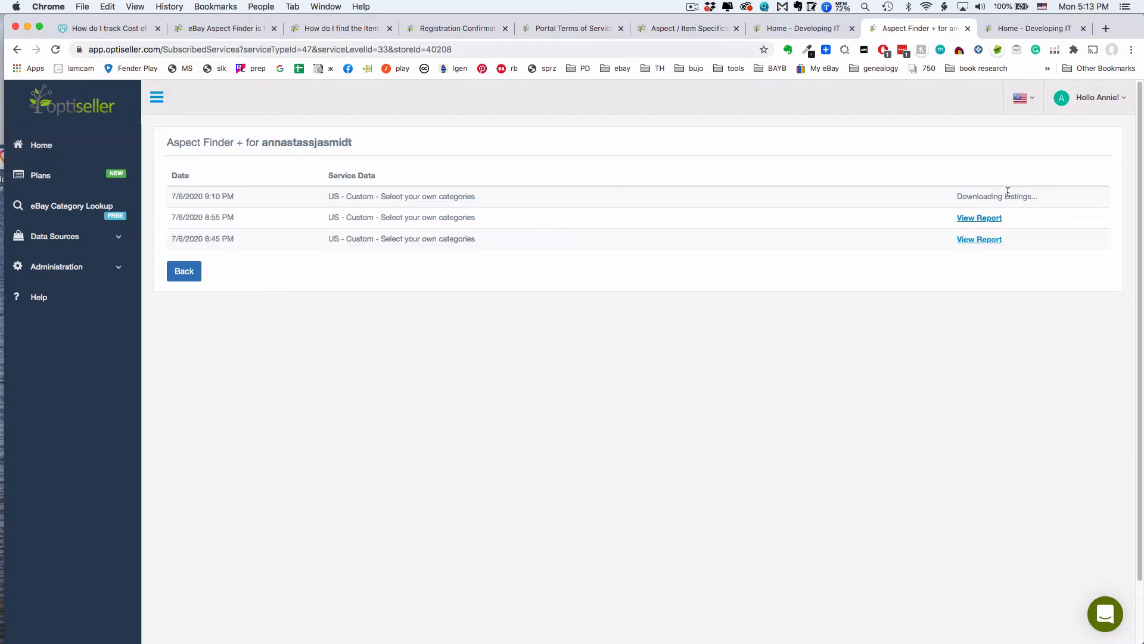
pyautogui.moveTo(394, 269)
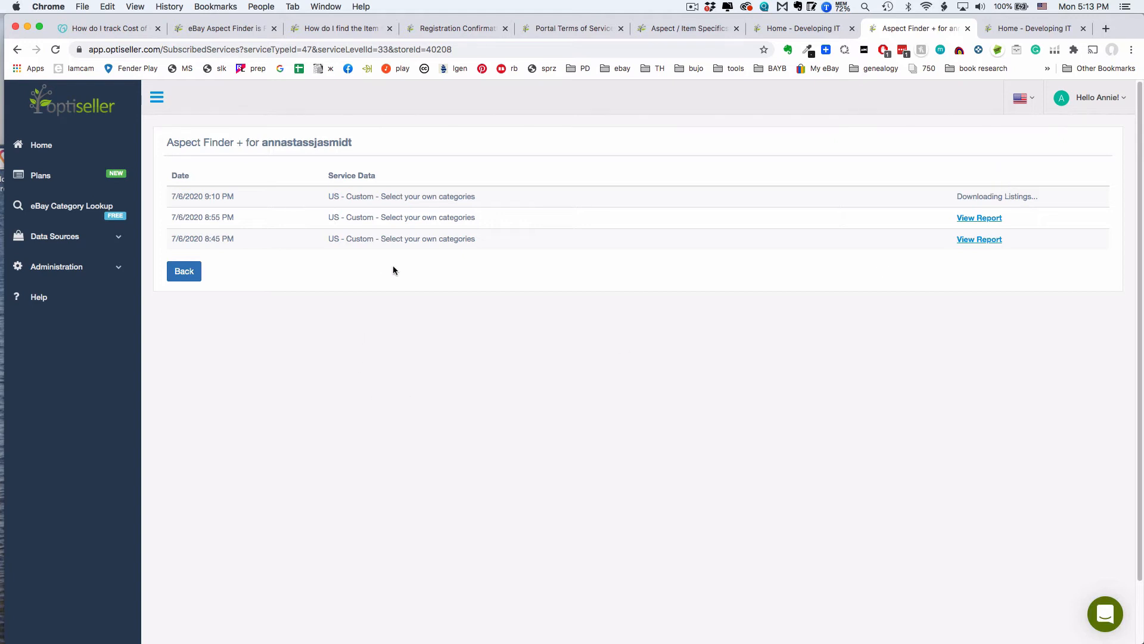
pyautogui.moveTo(979, 218)
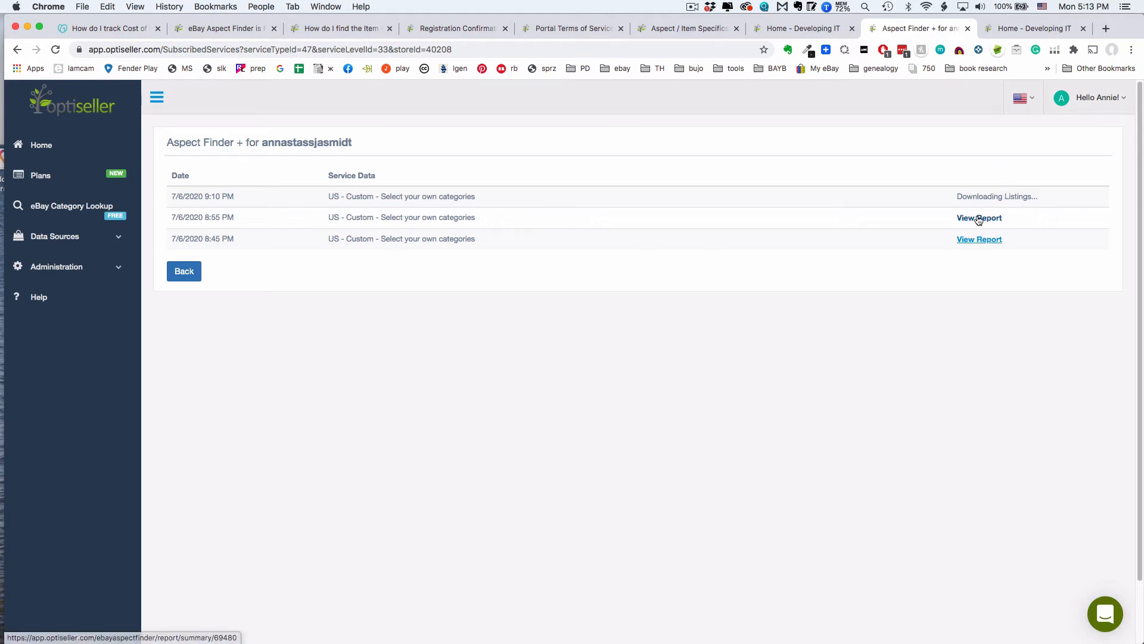
# - Open the 7/6/2020 8:55 PM report summary of beauty categories
pyautogui.click(979, 218)
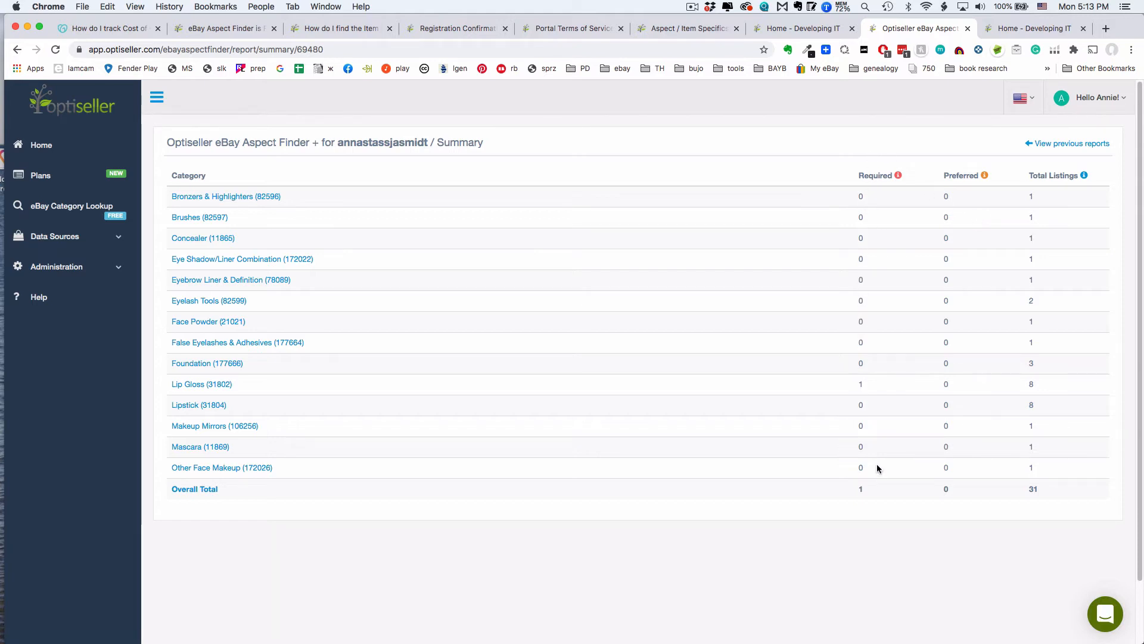
pyautogui.moveTo(866, 201)
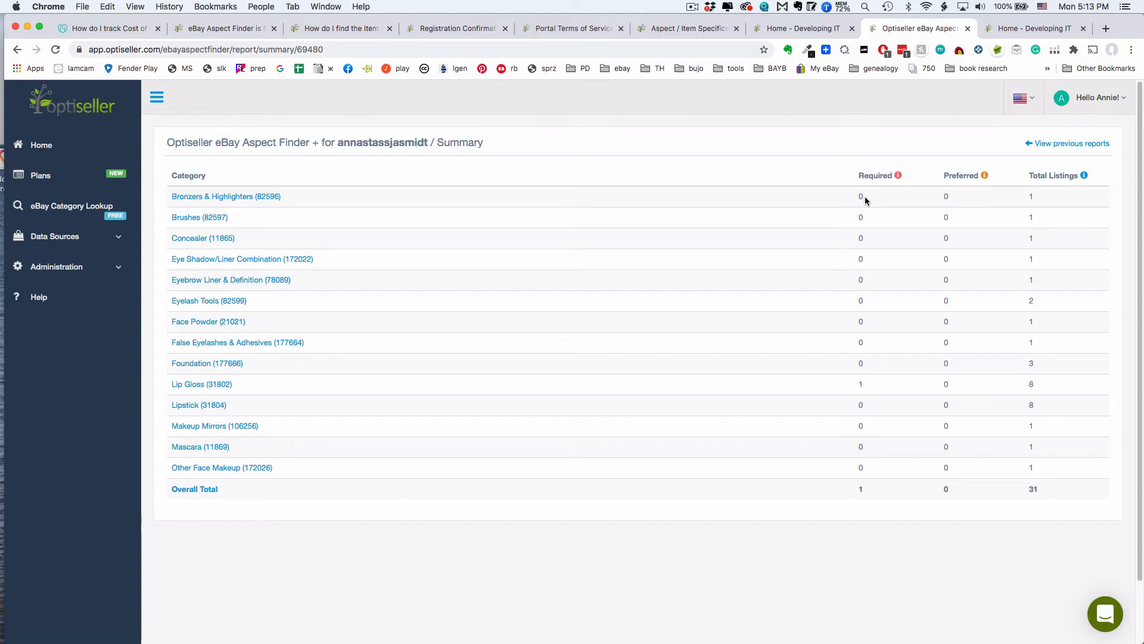
pyautogui.moveTo(862, 384)
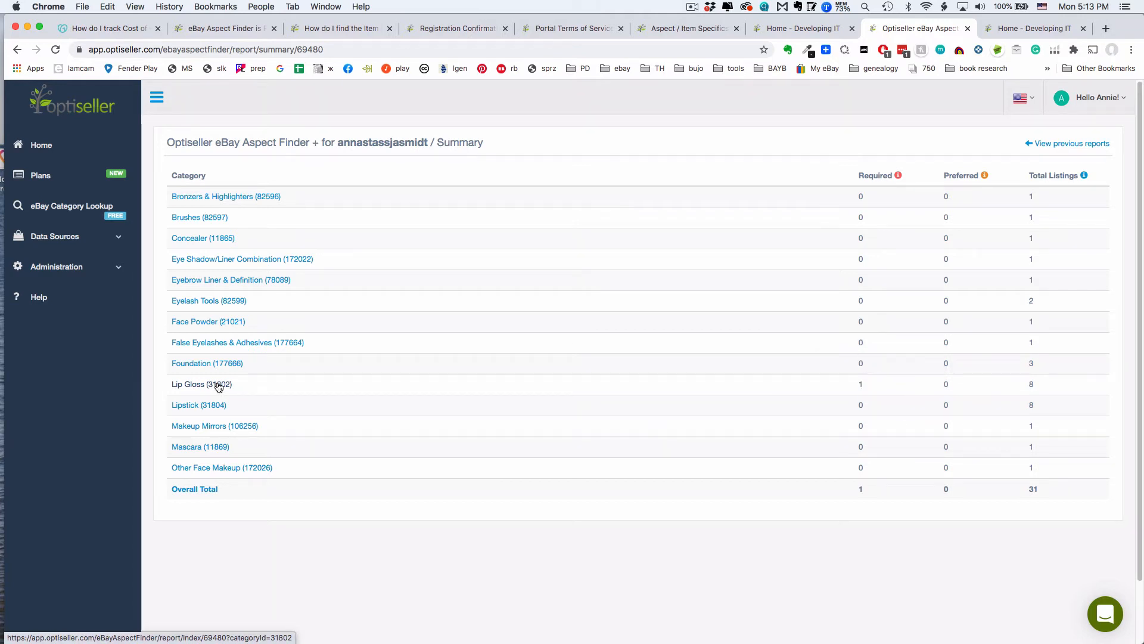
# - Open Lip Gloss (31802) and scroll across its 8 listings' Found and Missing specifics
pyautogui.click(201, 383)
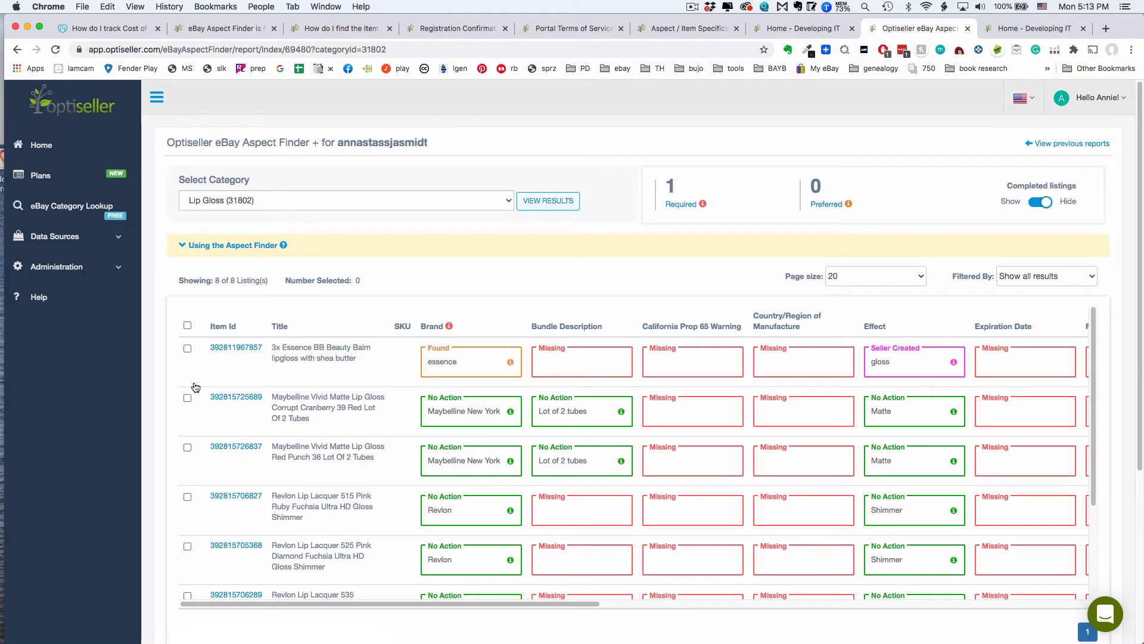
pyautogui.moveTo(243, 366)
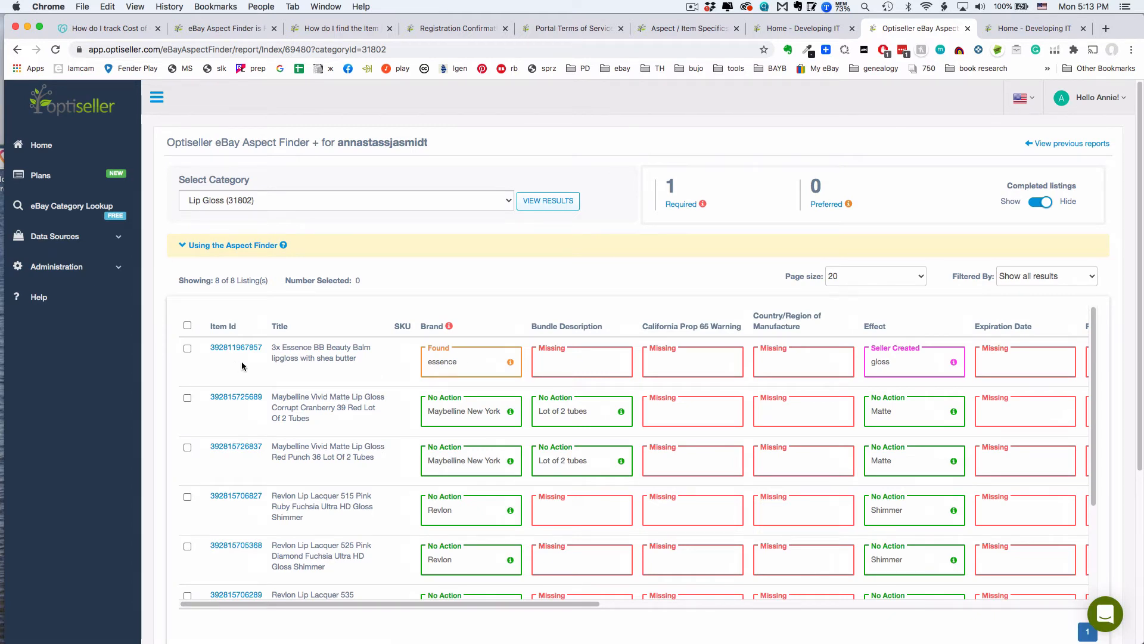
pyautogui.moveTo(376, 485)
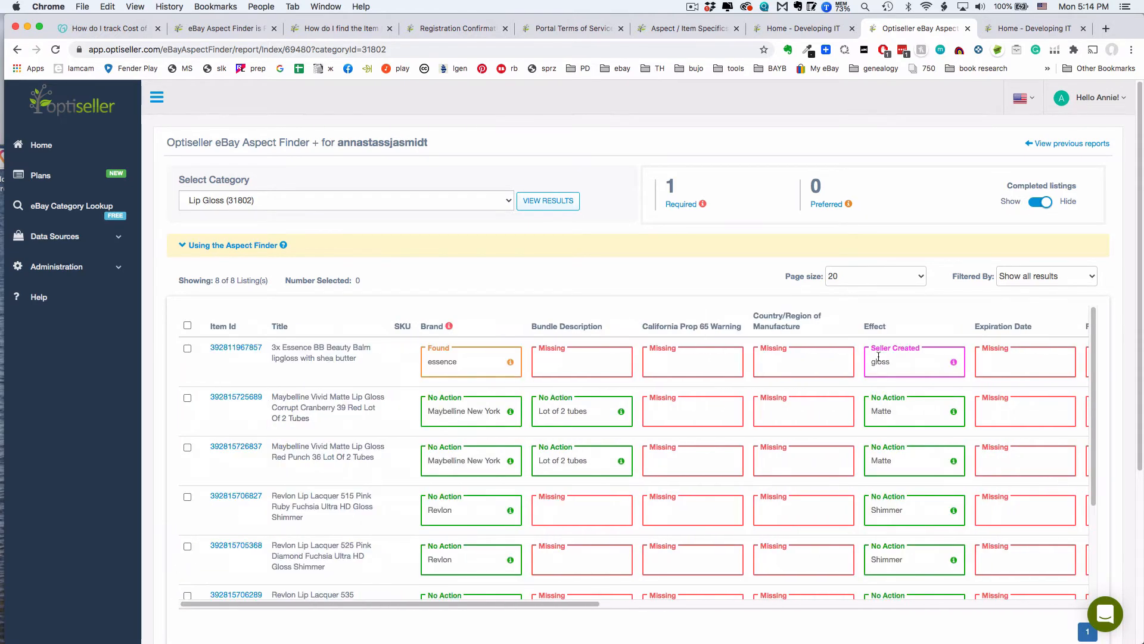
pyautogui.hscroll(3)
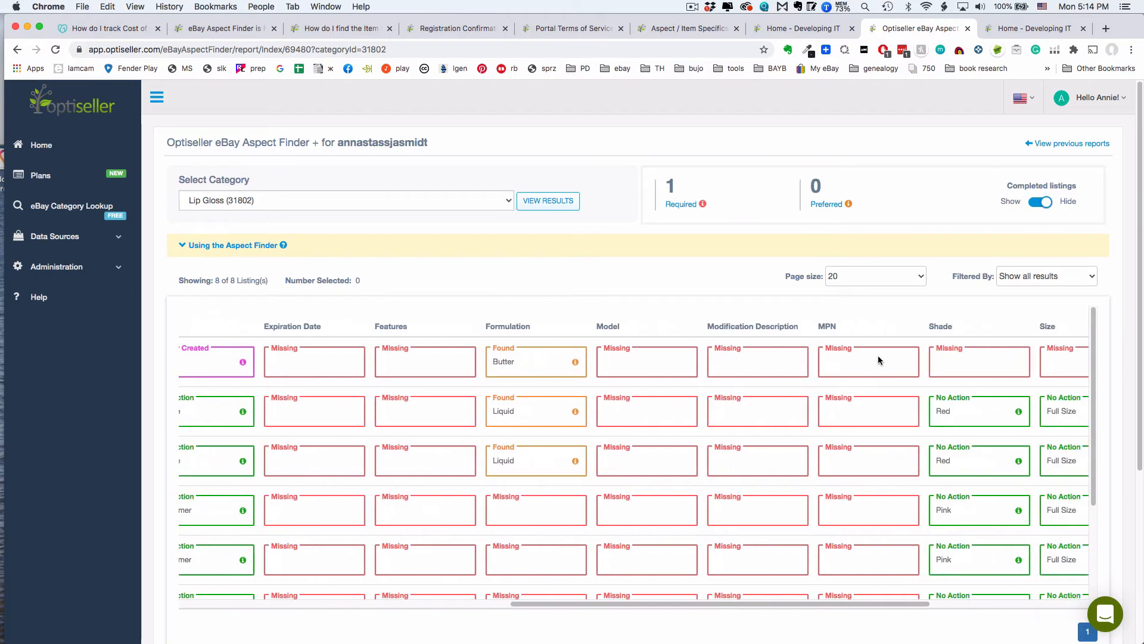
pyautogui.hscroll(3)
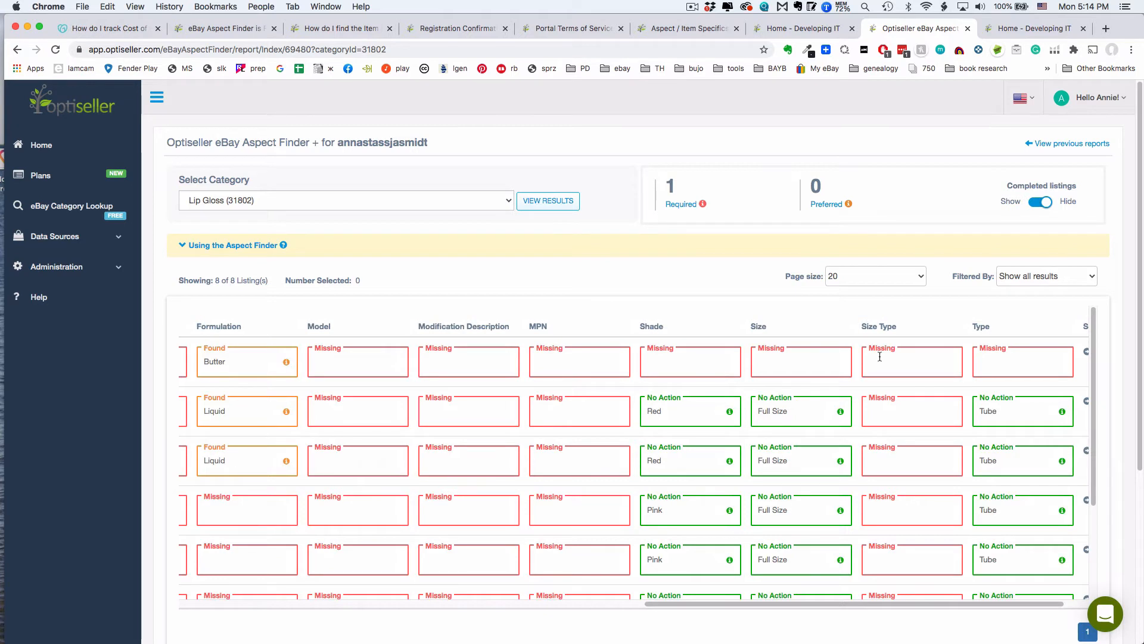
pyautogui.hscroll(3)
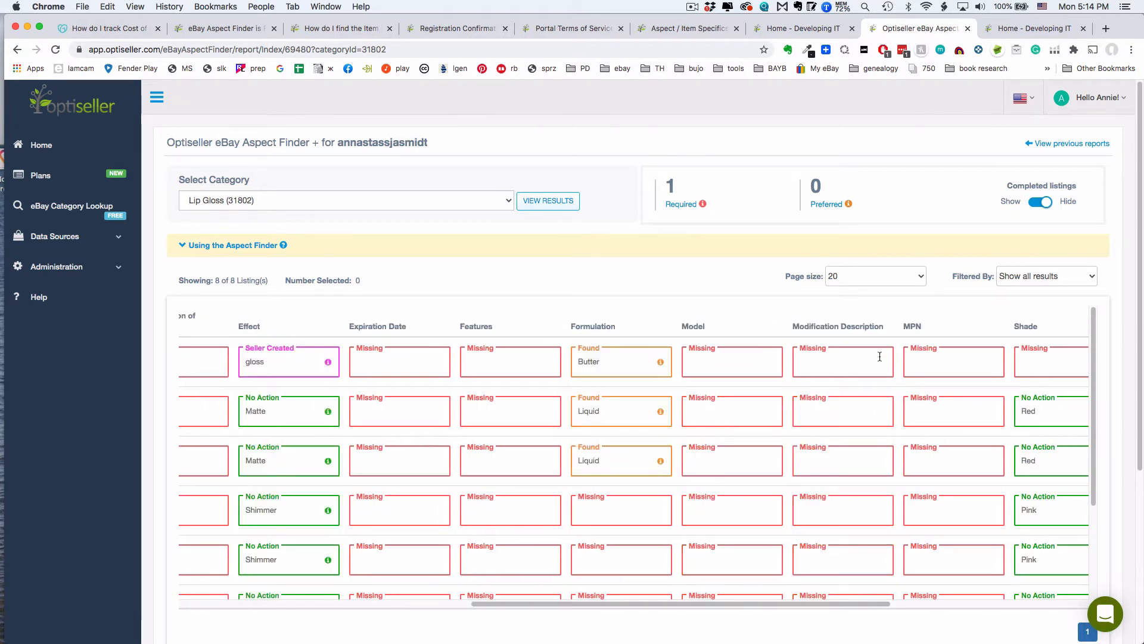
pyautogui.hscroll(-3)
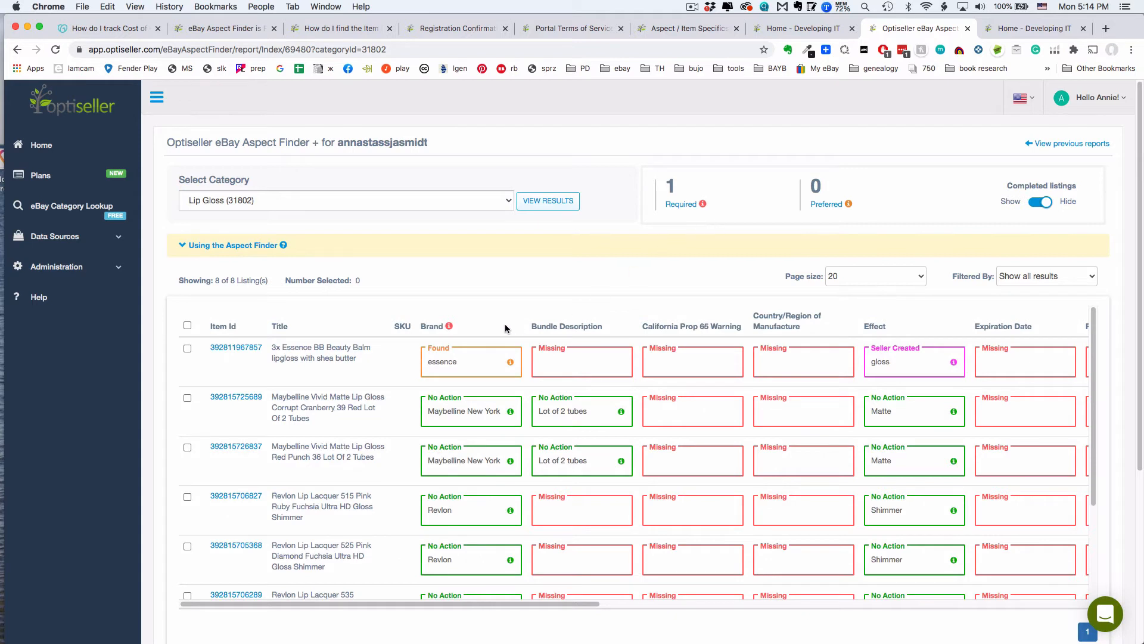
pyautogui.moveTo(495, 296)
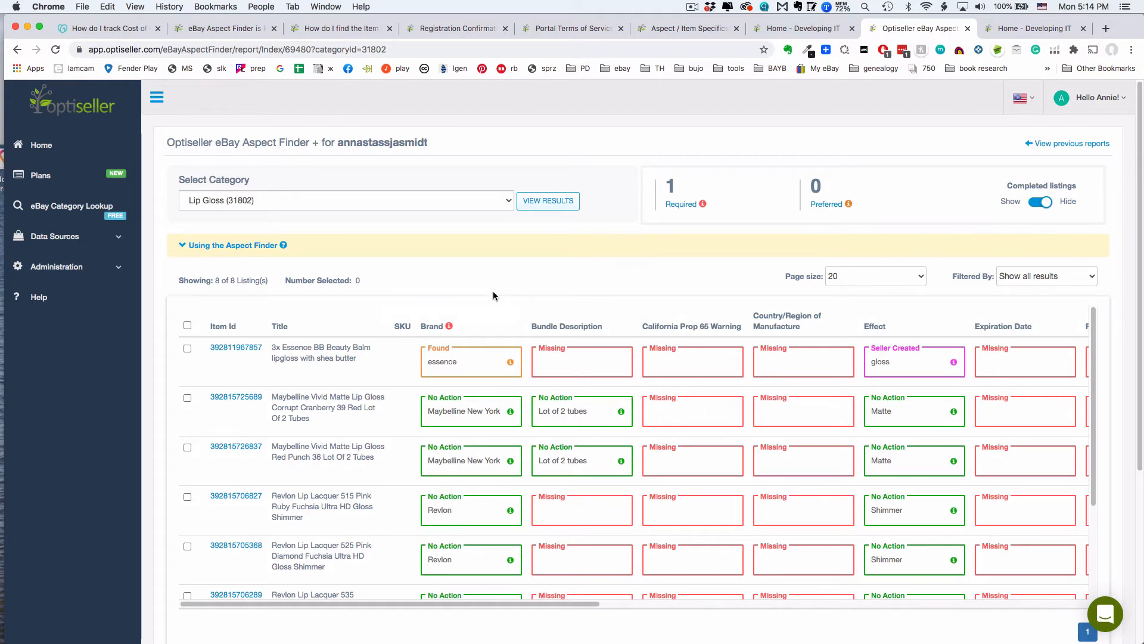
pyautogui.moveTo(447, 326)
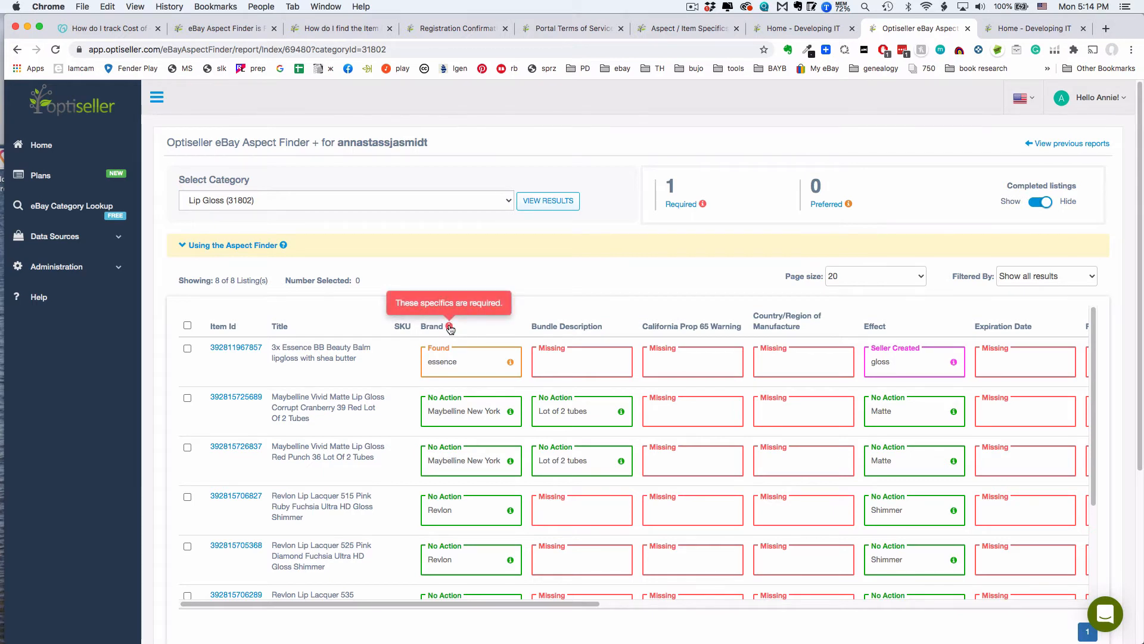
pyautogui.hscroll(3)
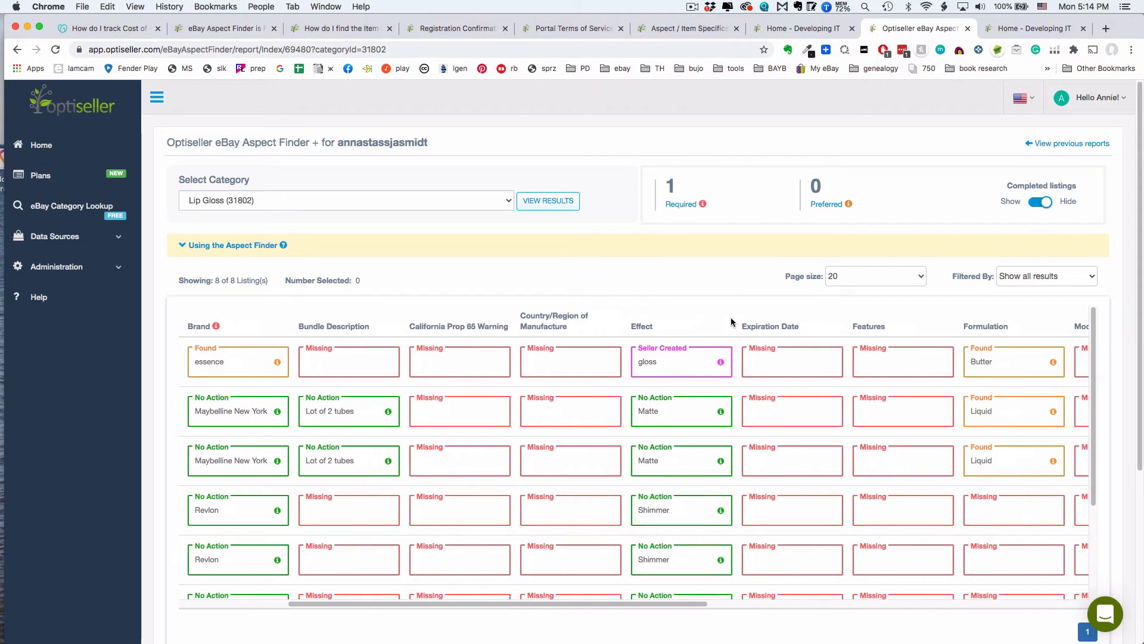
pyautogui.hscroll(3)
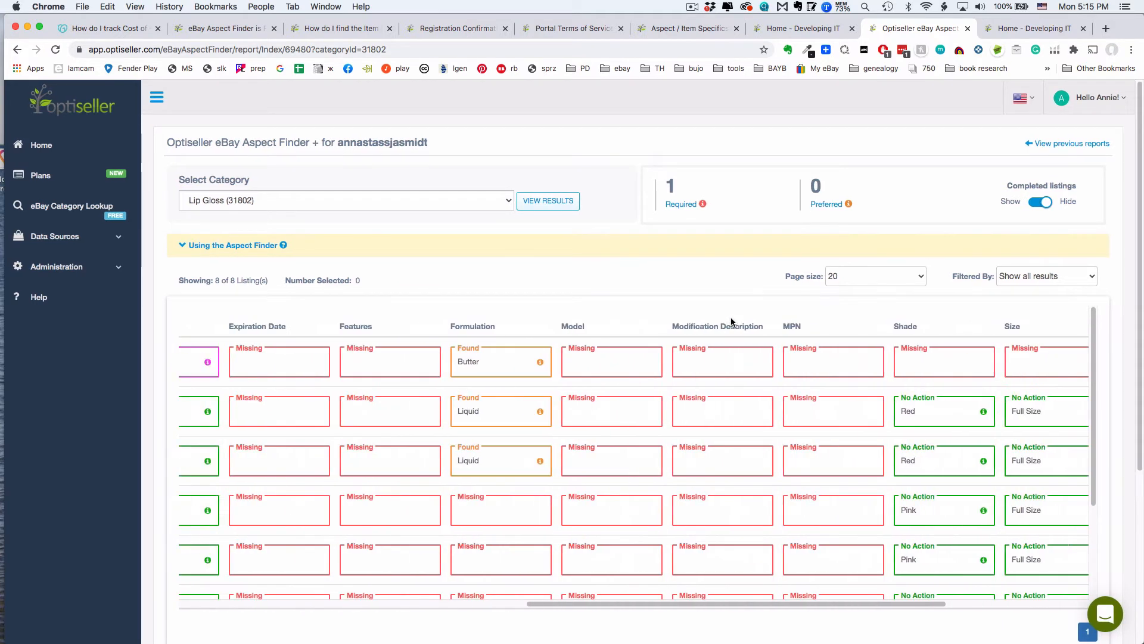
pyautogui.hscroll(-3)
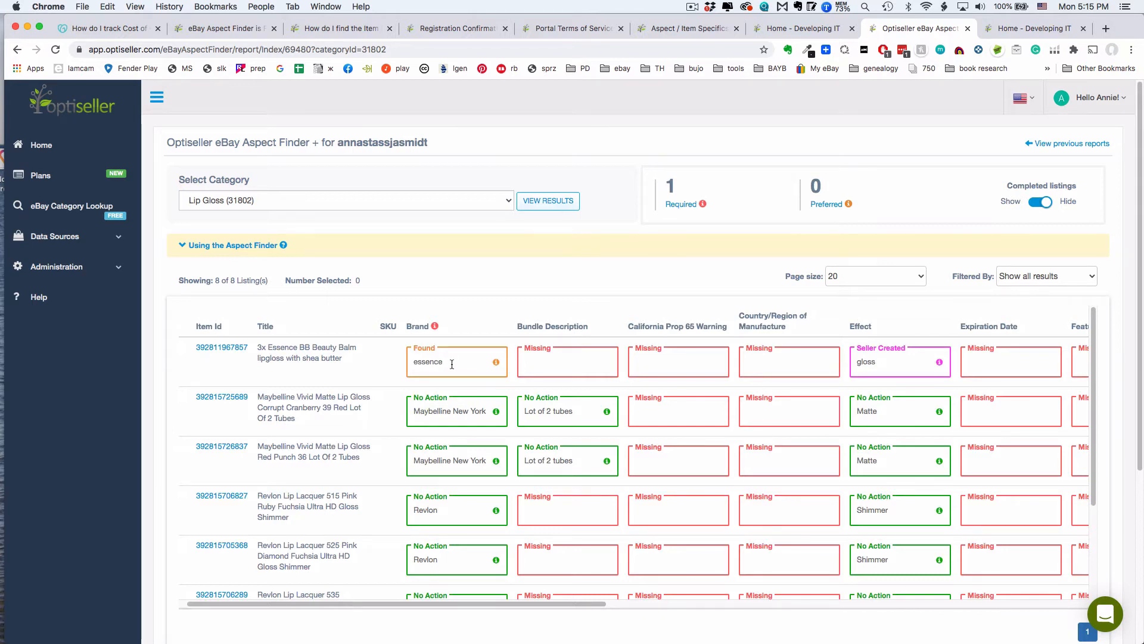
pyautogui.moveTo(278, 371)
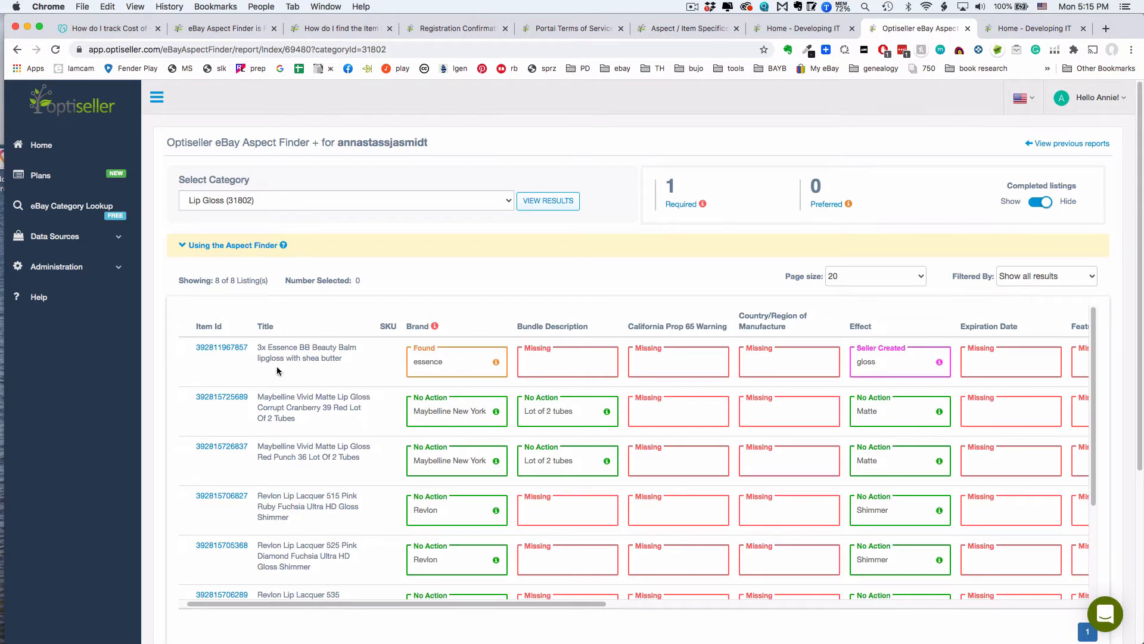
pyautogui.moveTo(277, 357)
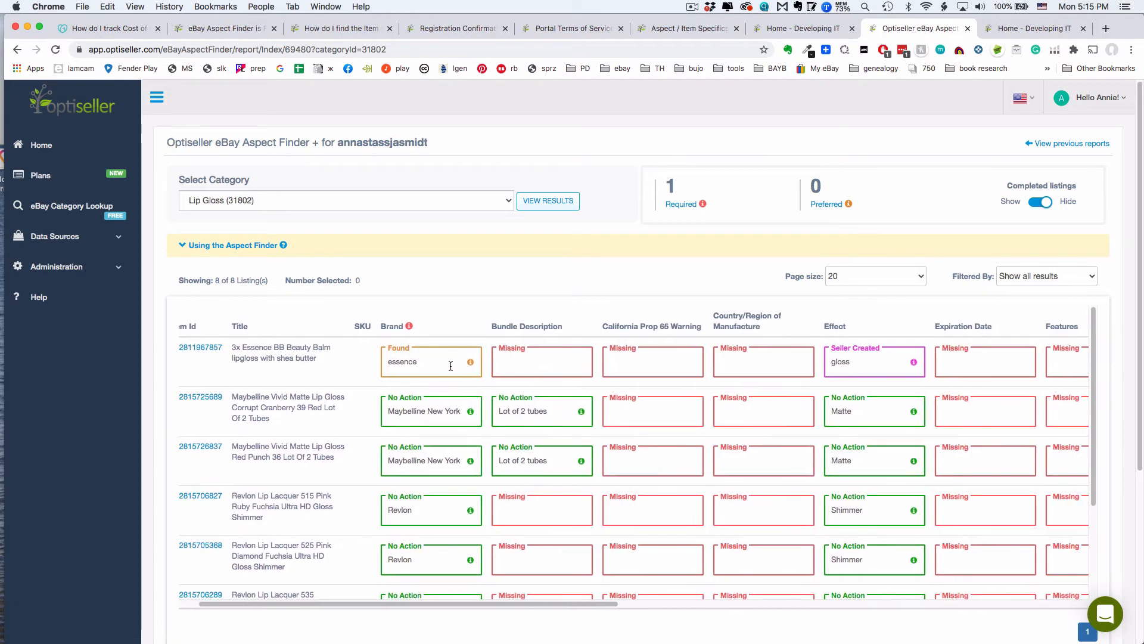
pyautogui.hscroll(3)
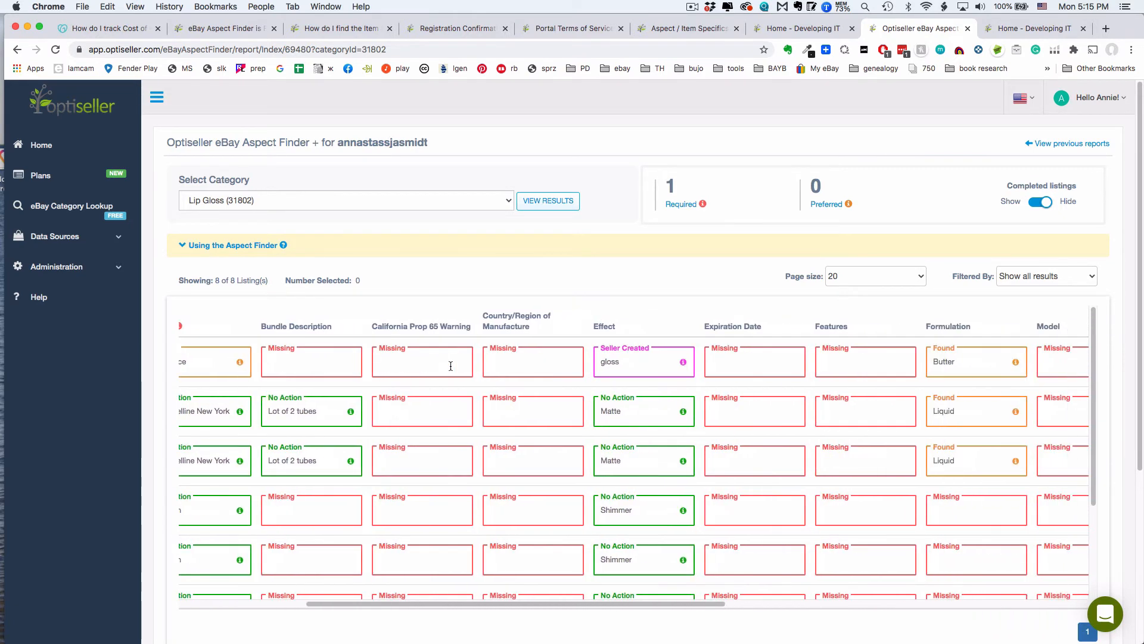
pyautogui.hscroll(3)
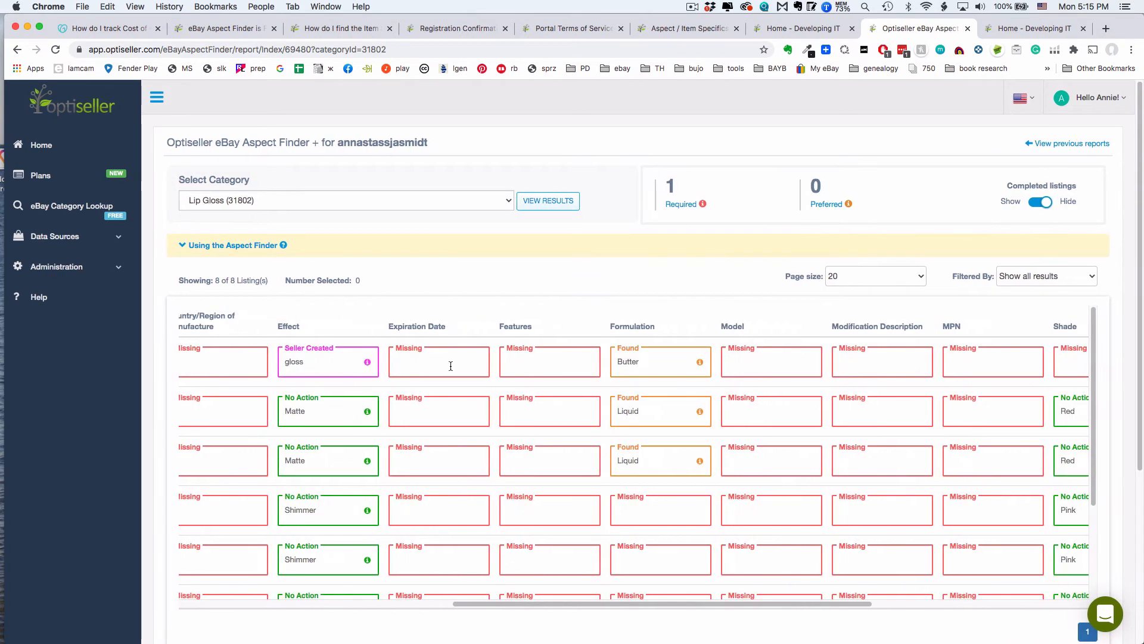
pyautogui.hscroll(3)
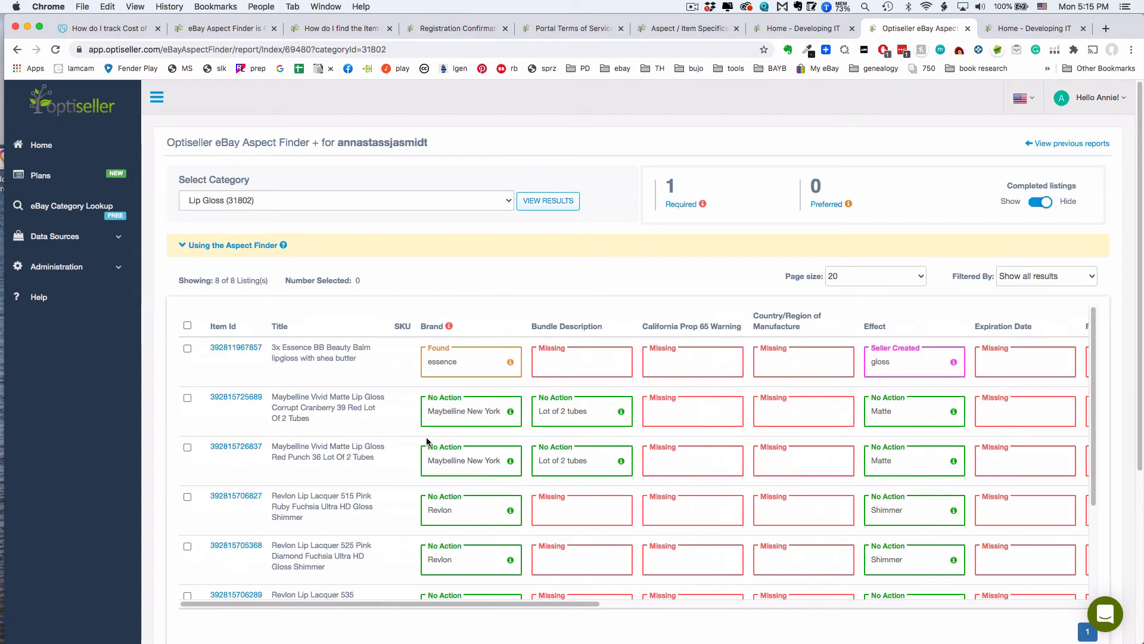
pyautogui.moveTo(711, 339)
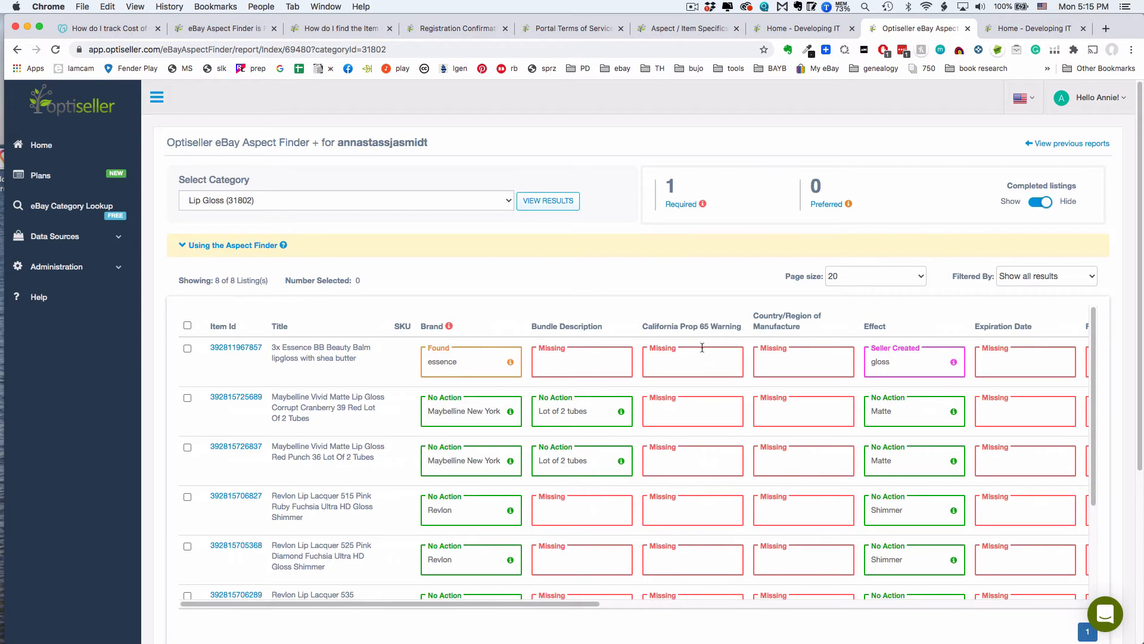
# - Check the Missing Country/Region choices, then scroll down to the Export Data section
pyautogui.click(803, 361)
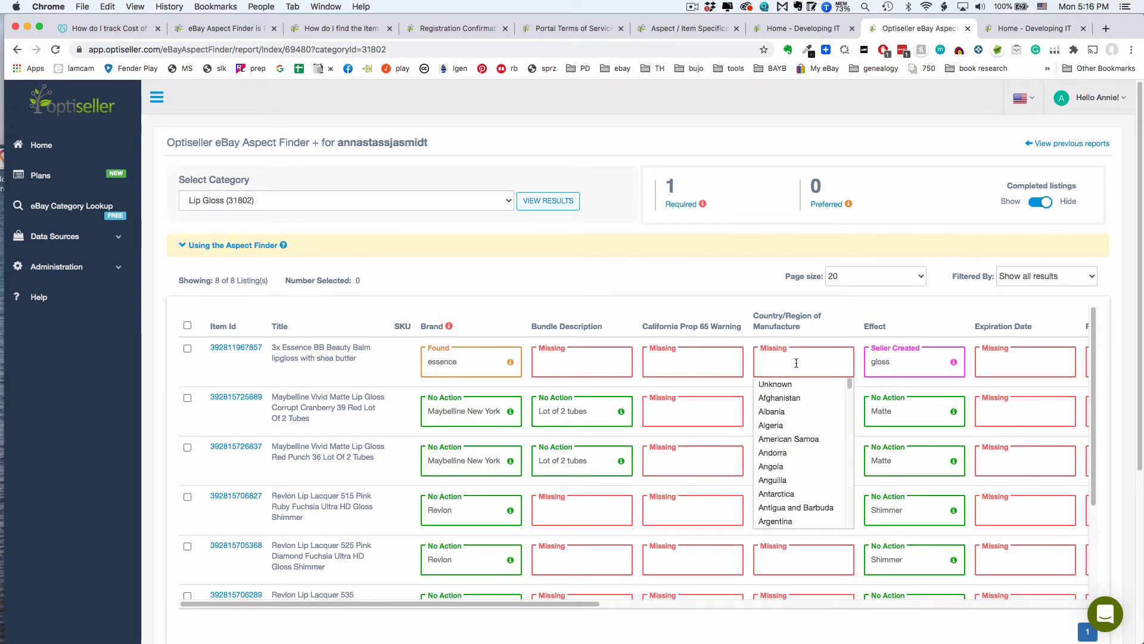
pyautogui.hscroll(3)
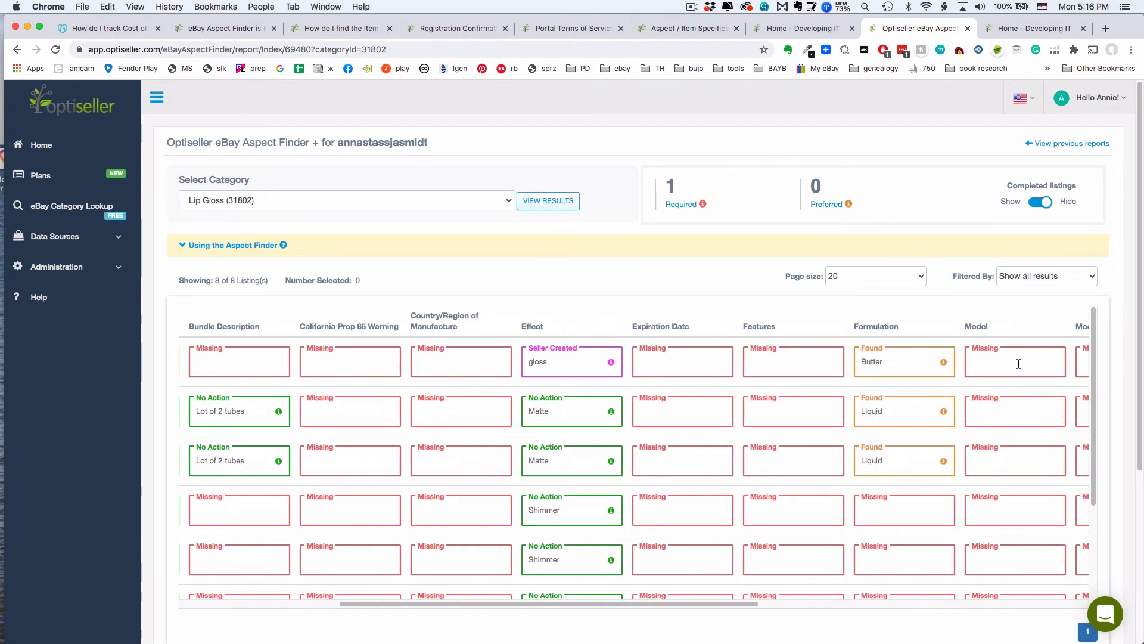
pyautogui.hscroll(3)
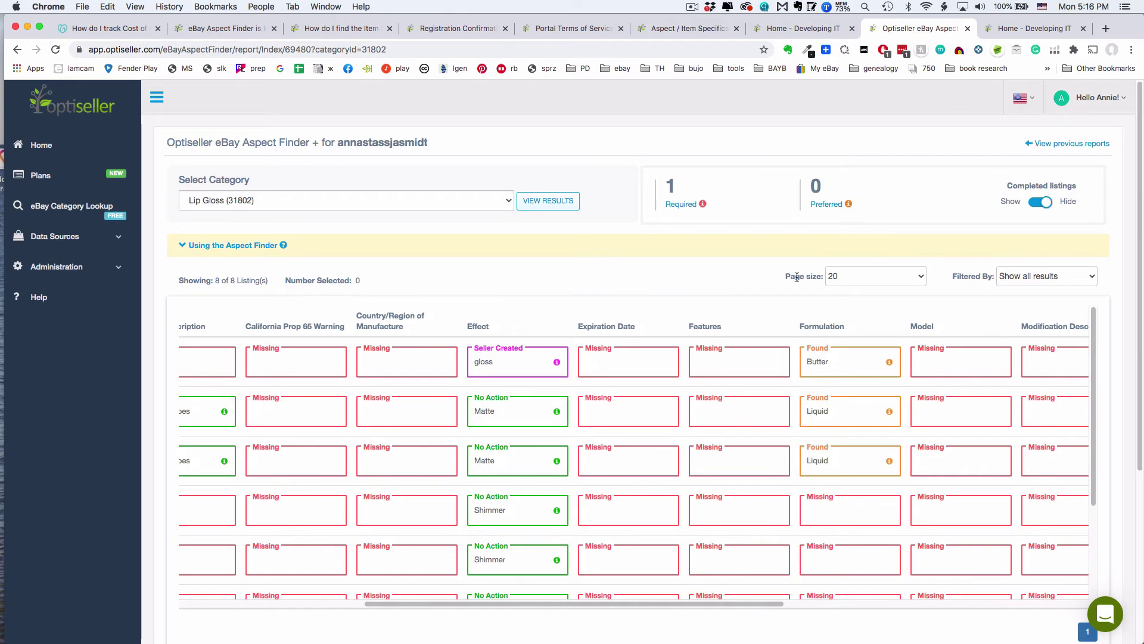
pyautogui.click(627, 362)
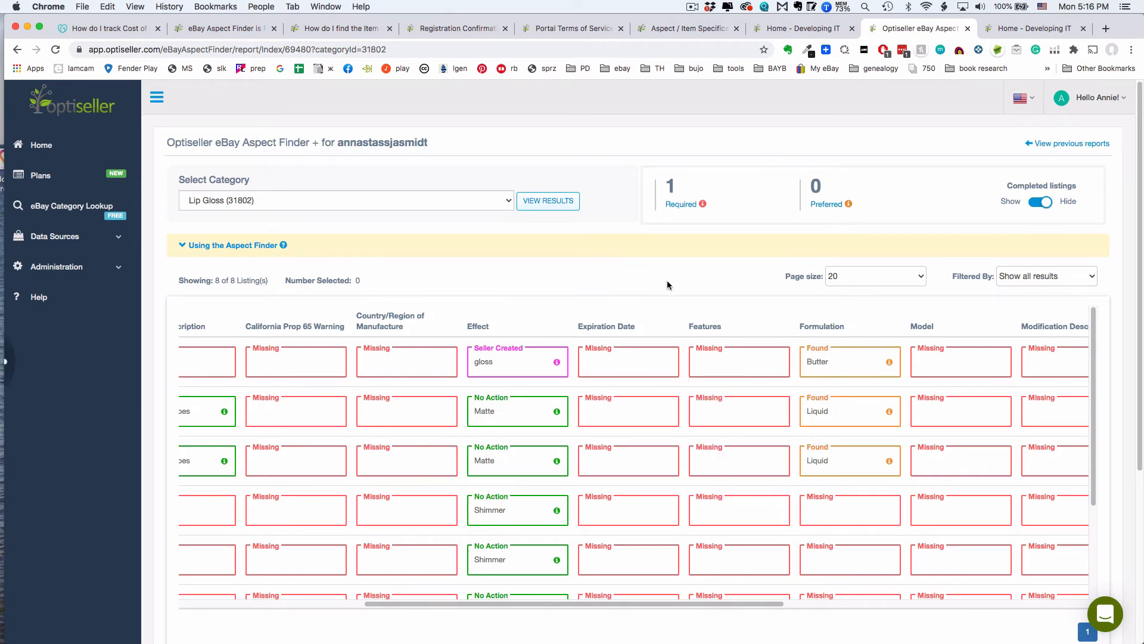
pyautogui.scroll(-3)
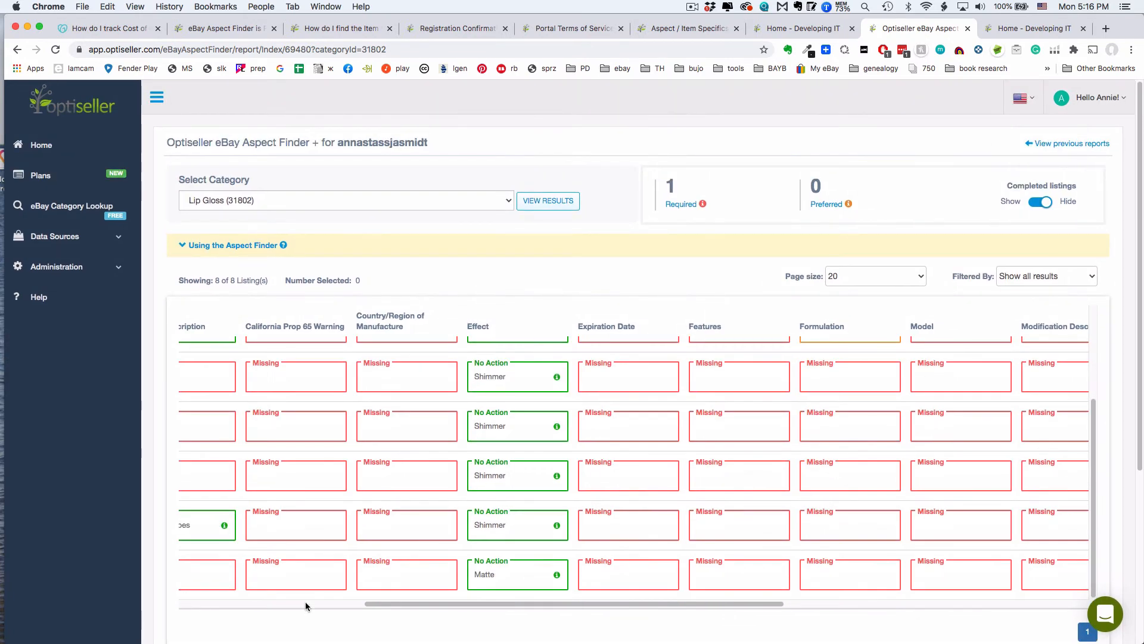
pyautogui.scroll(-3)
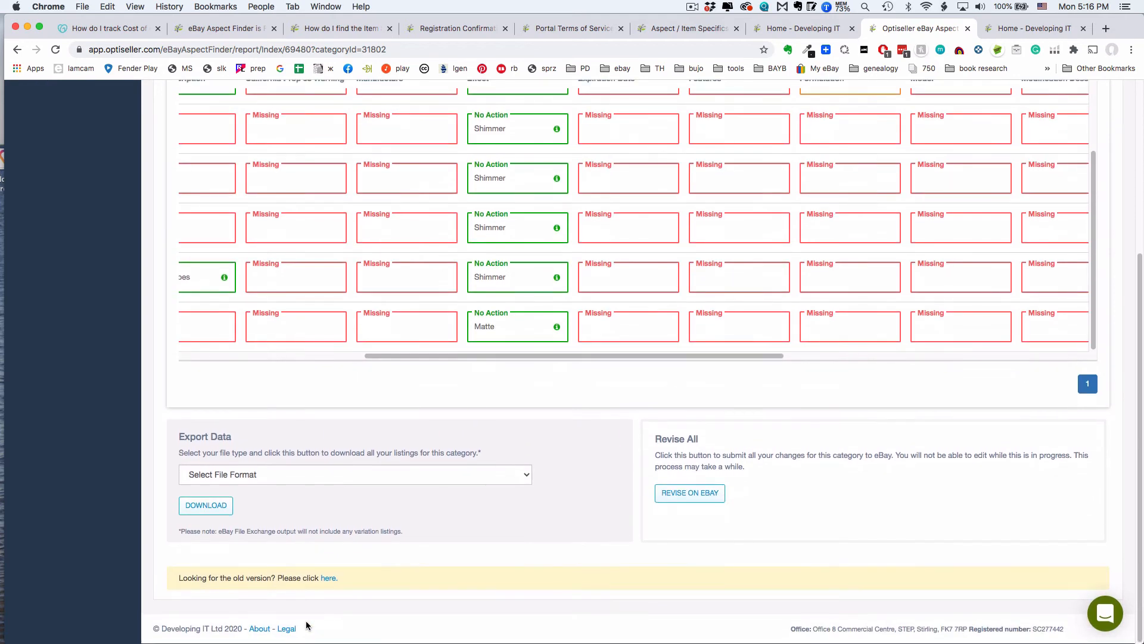
pyautogui.moveTo(705, 506)
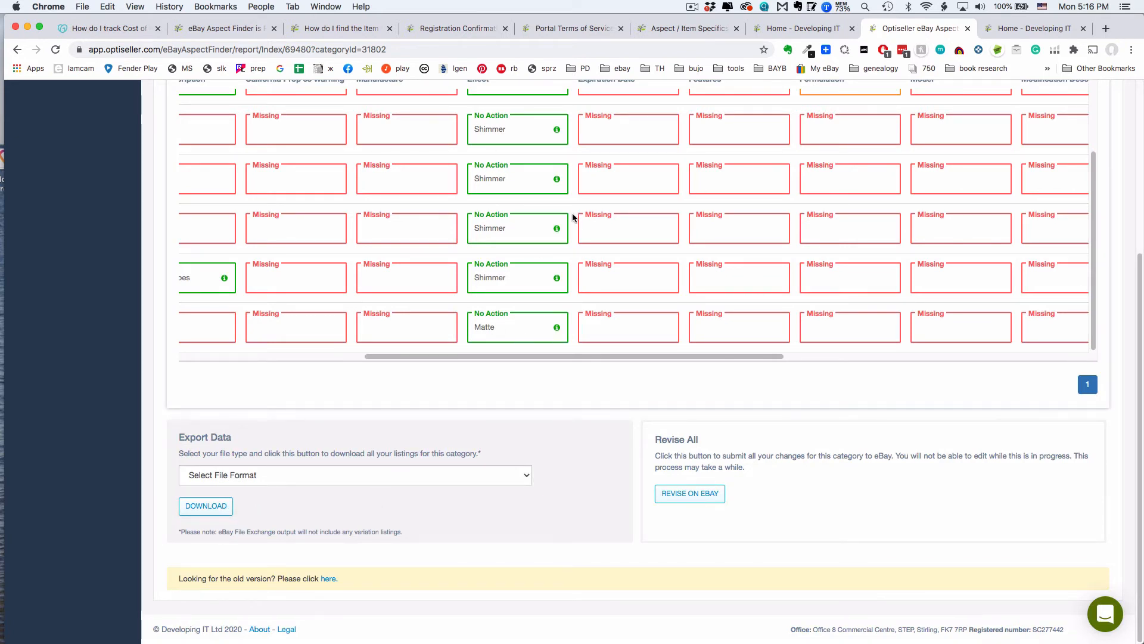
# - Export the Lip Gloss listings as an eBay File Exchange CSV and open it in Excel
pyautogui.click(355, 475)
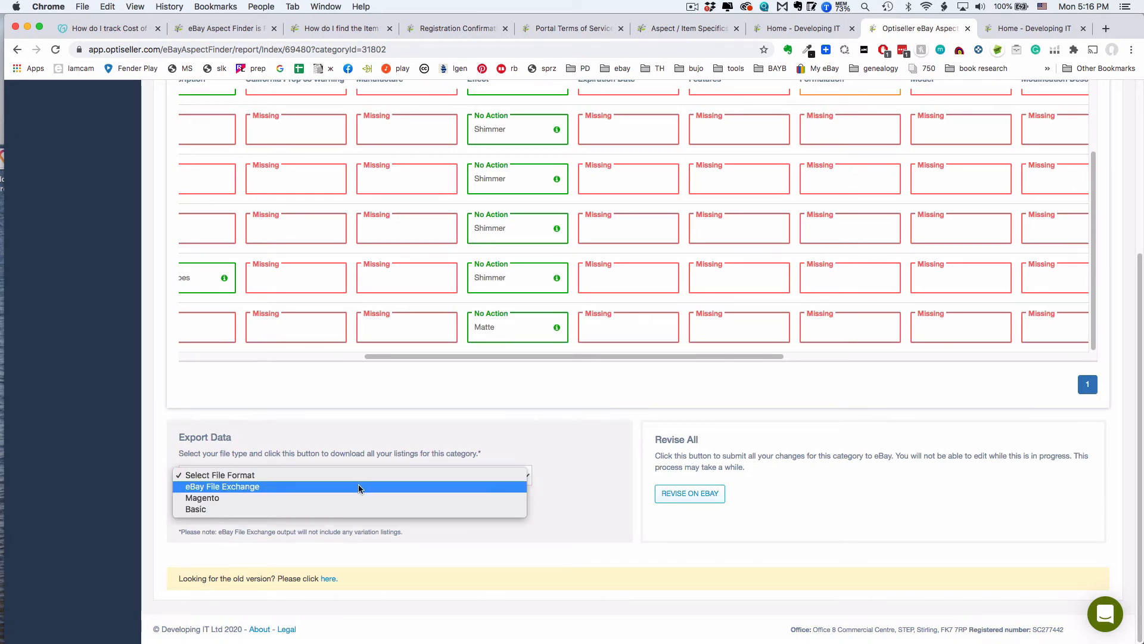
pyautogui.click(222, 487)
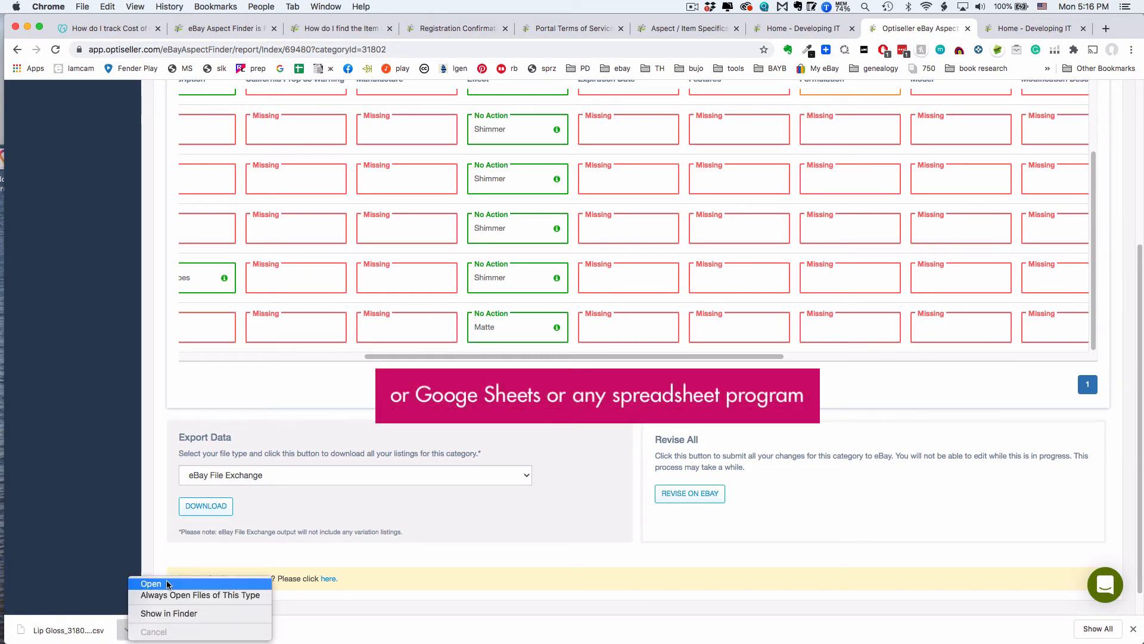
pyautogui.click(151, 583)
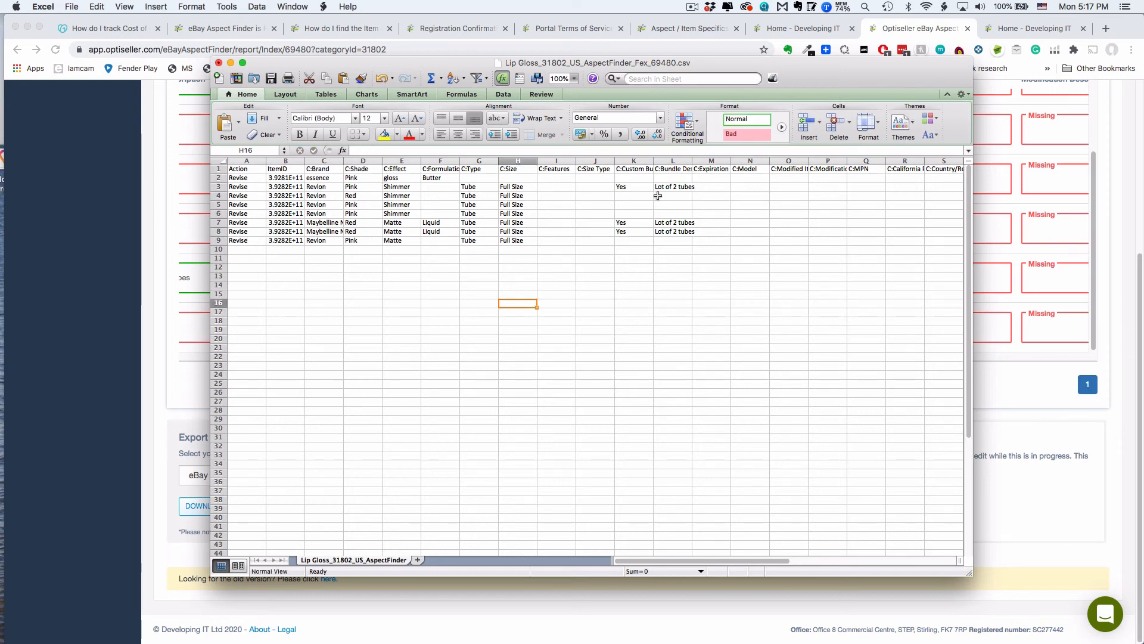
pyautogui.moveTo(720, 246)
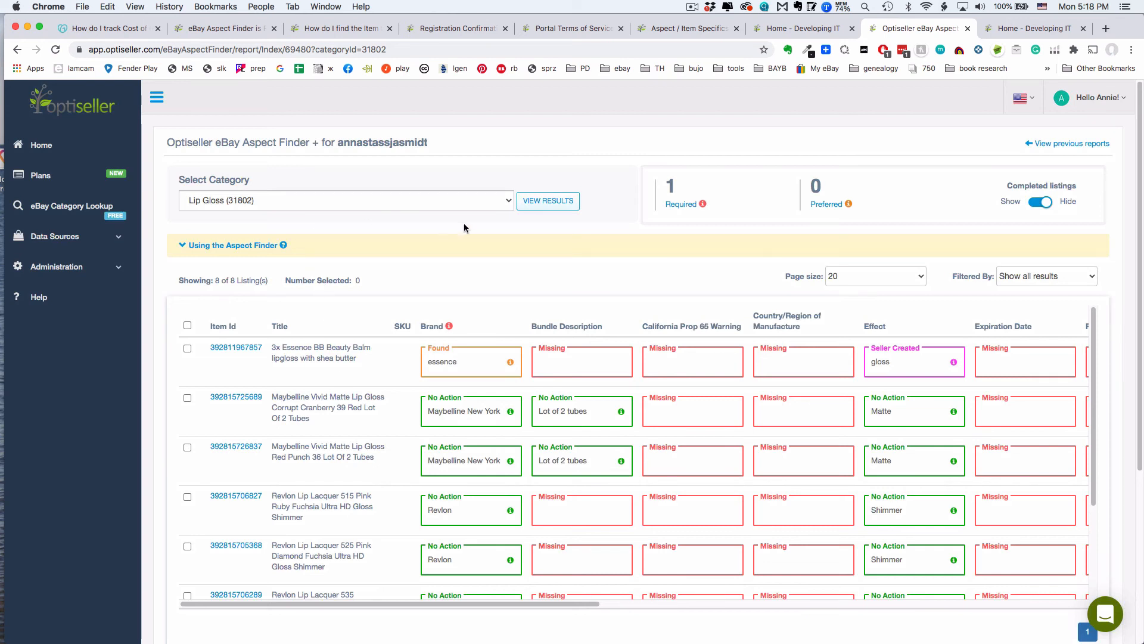
# - Browse the Select Category dropdown, then go back to the Optiseller Home dashboard
pyautogui.click(344, 200)
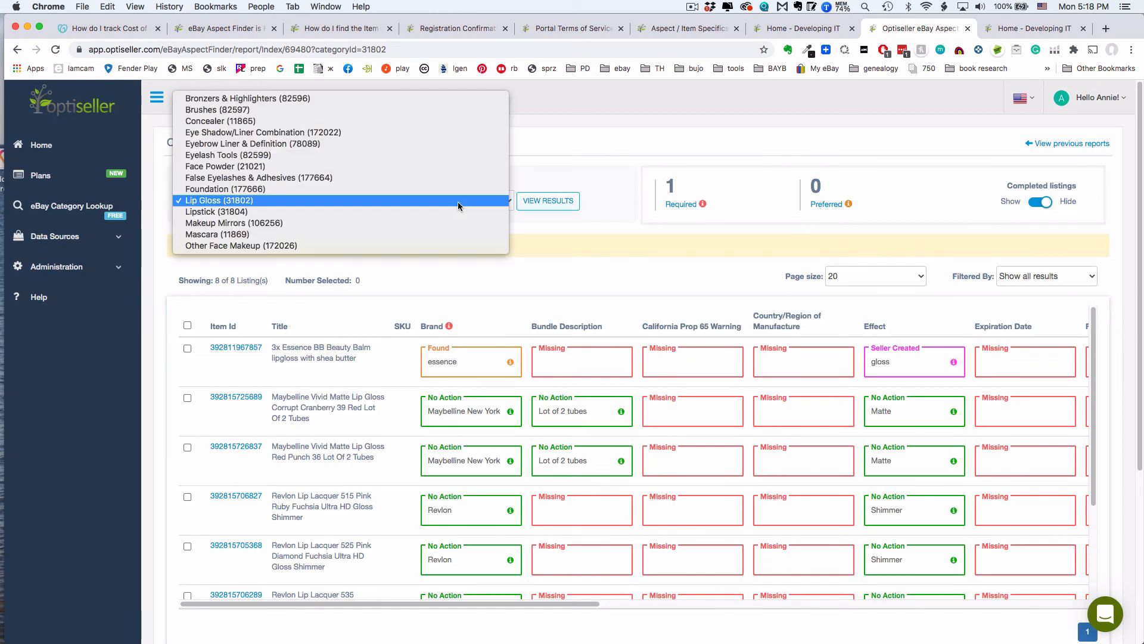
pyautogui.moveTo(406, 235)
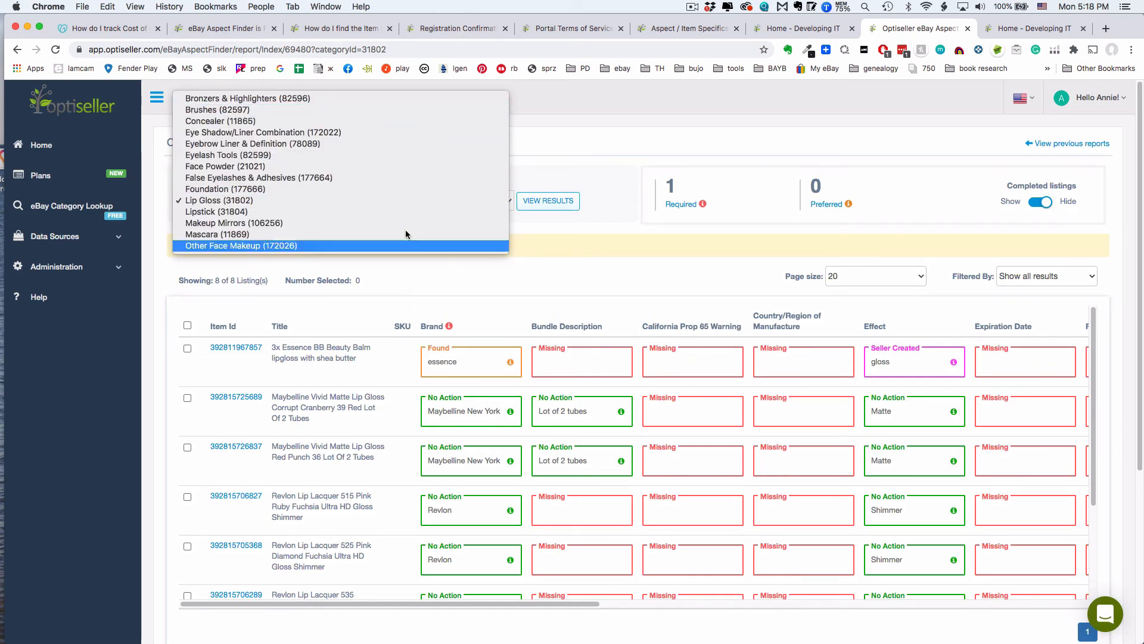
pyautogui.click(41, 145)
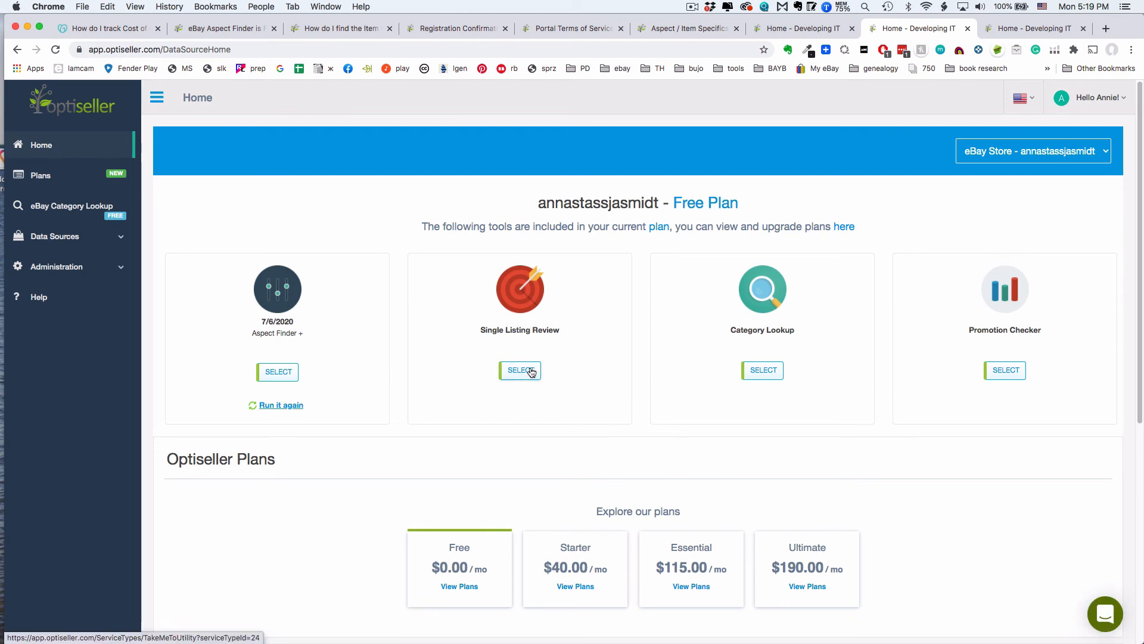
pyautogui.moveTo(717, 353)
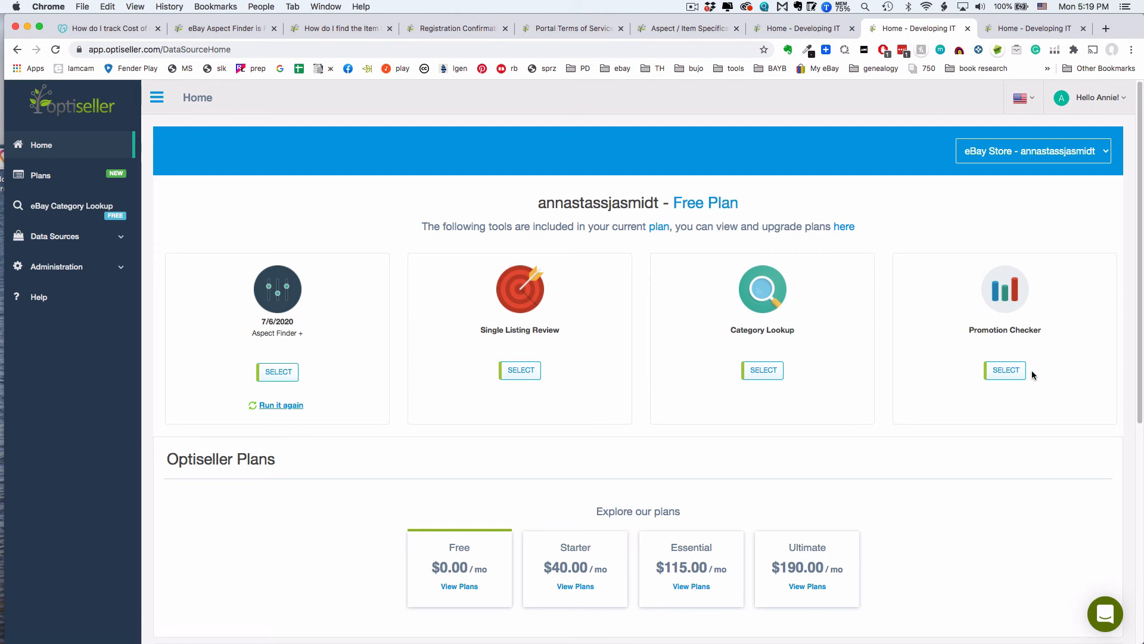
pyautogui.scroll(-3)
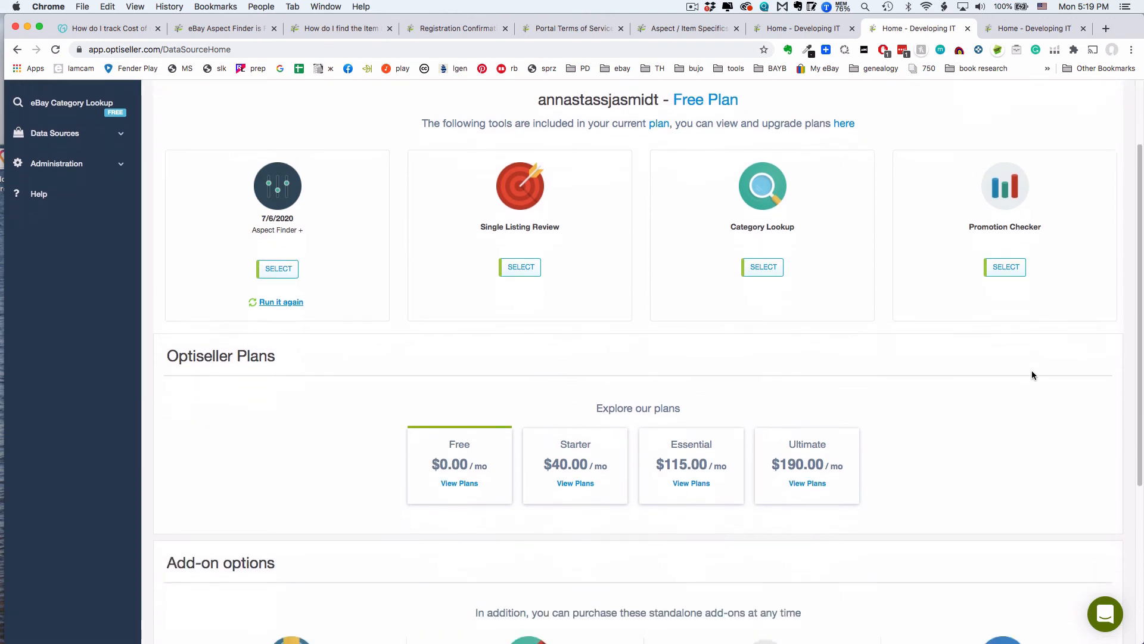
pyautogui.scroll(-3)
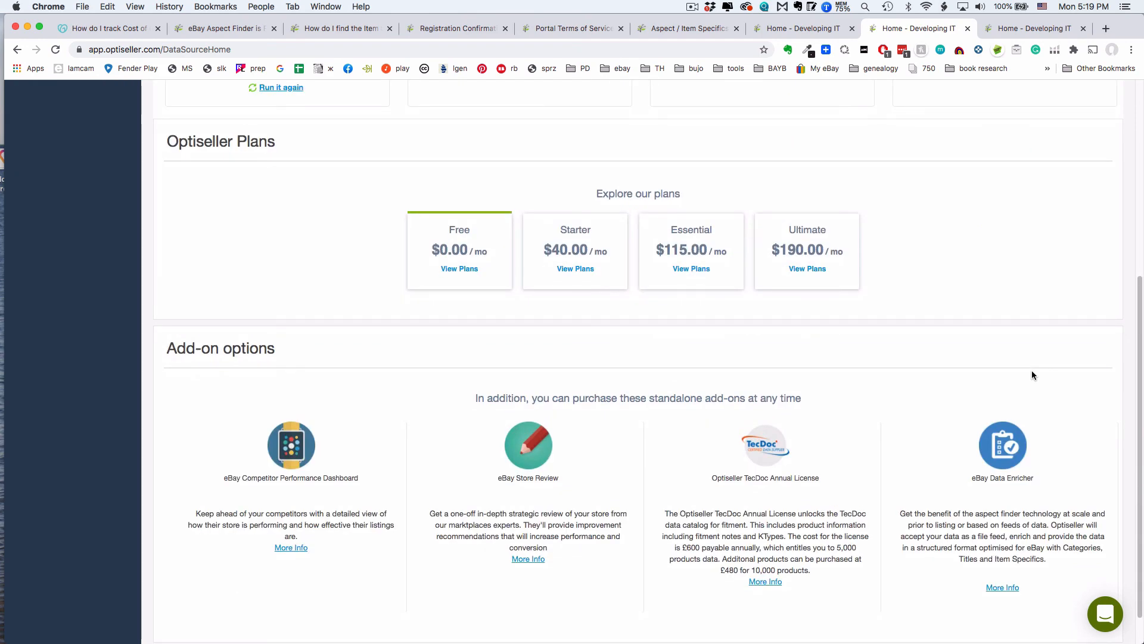
pyautogui.scroll(-3)
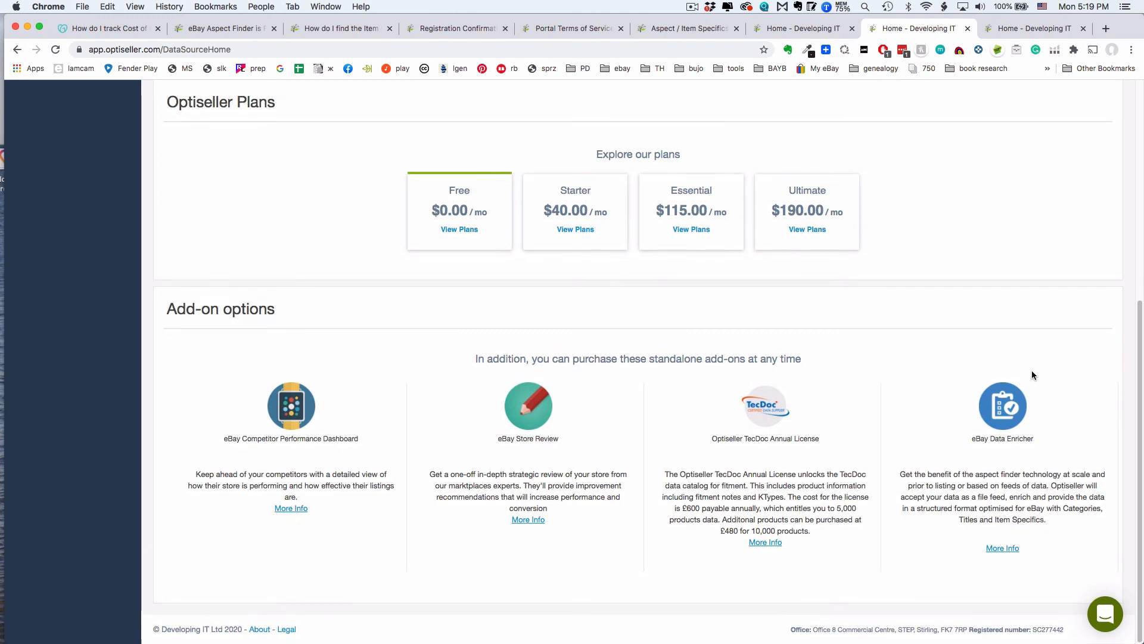